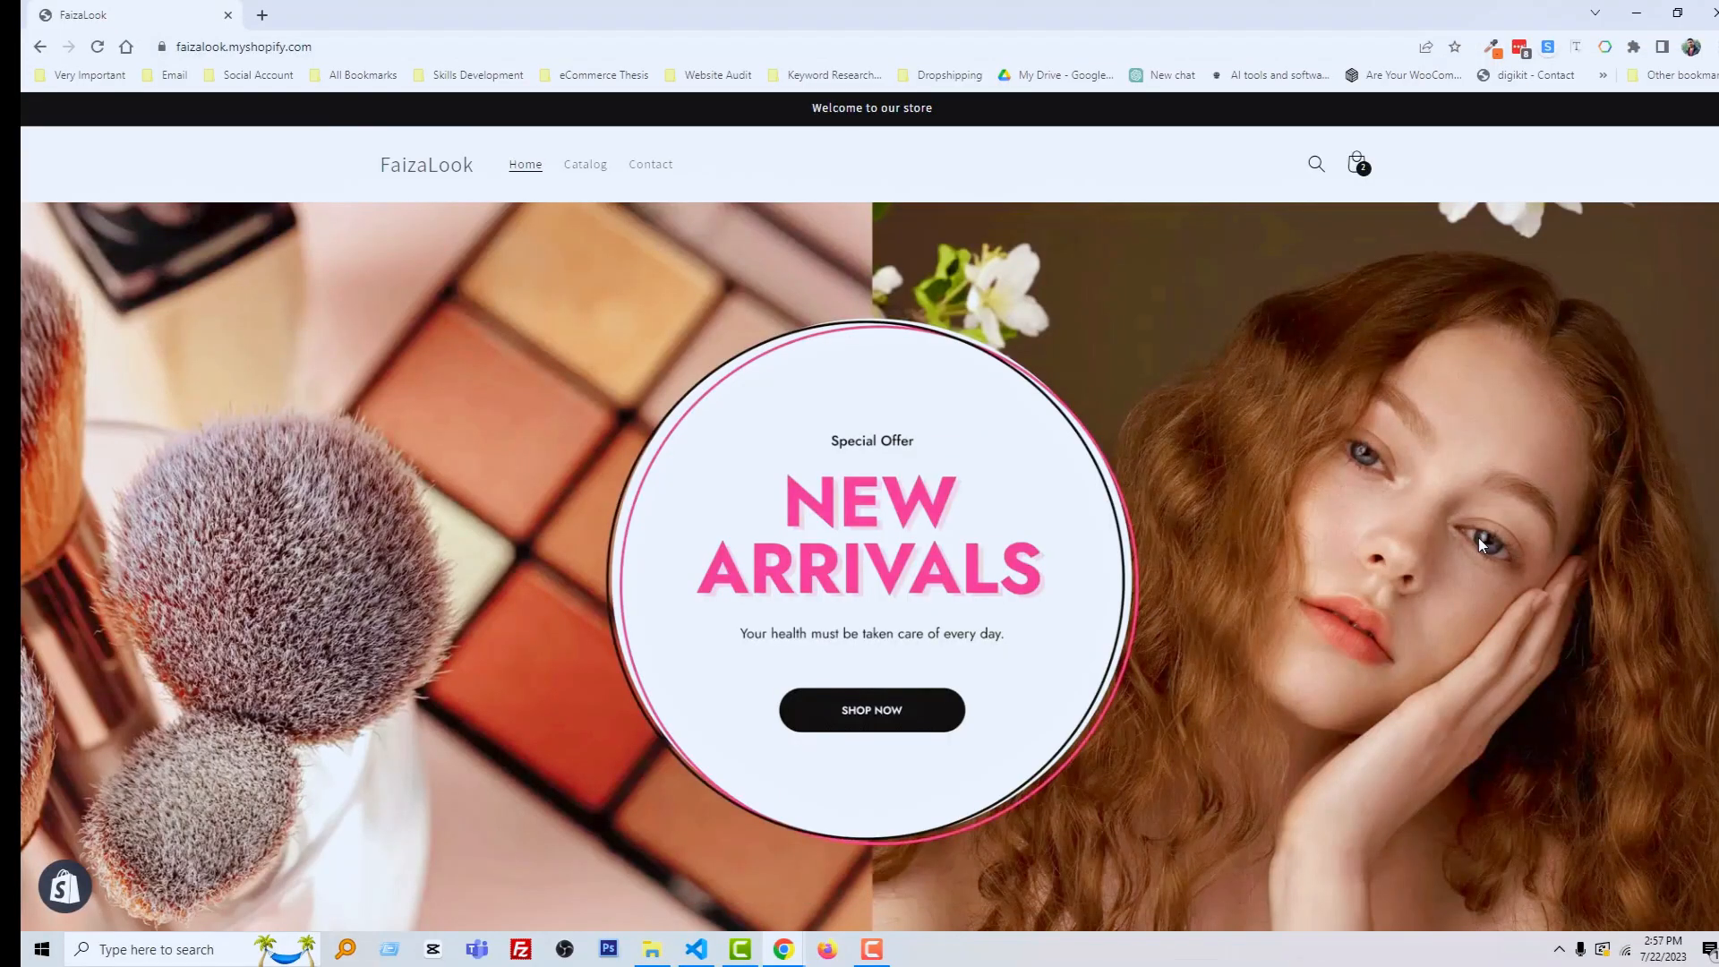
Step: Go to Online Store > Themes in the Shopify admin
scroll(down, 3)
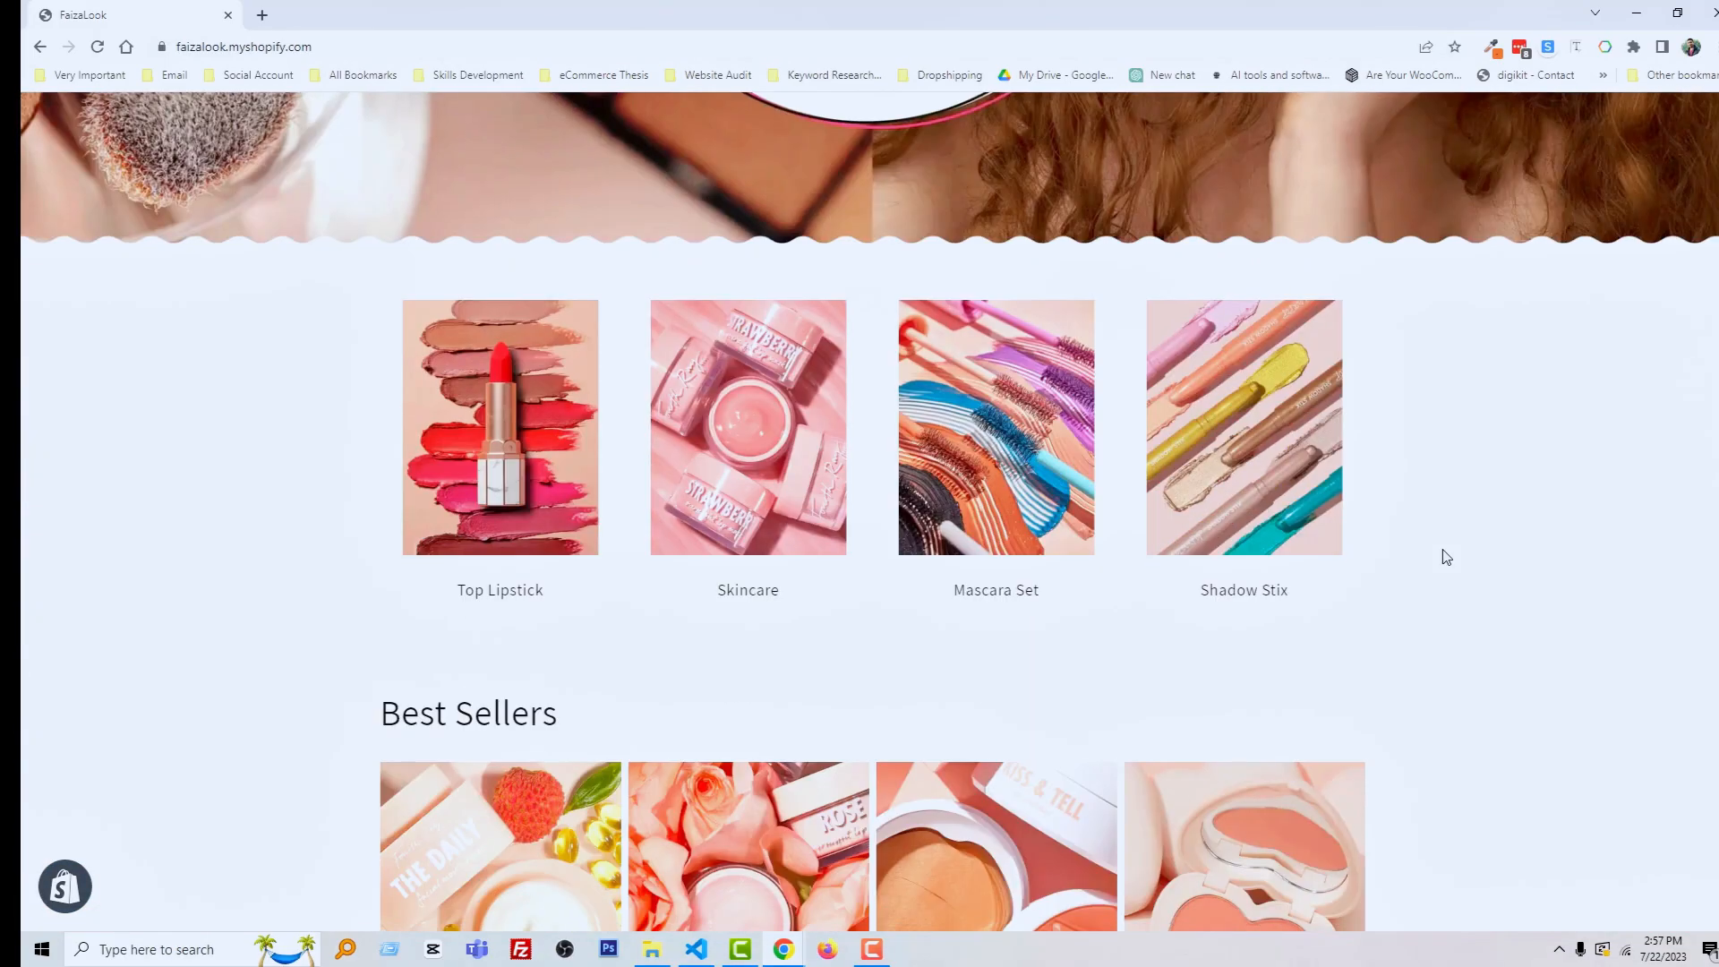
scroll(down, 3)
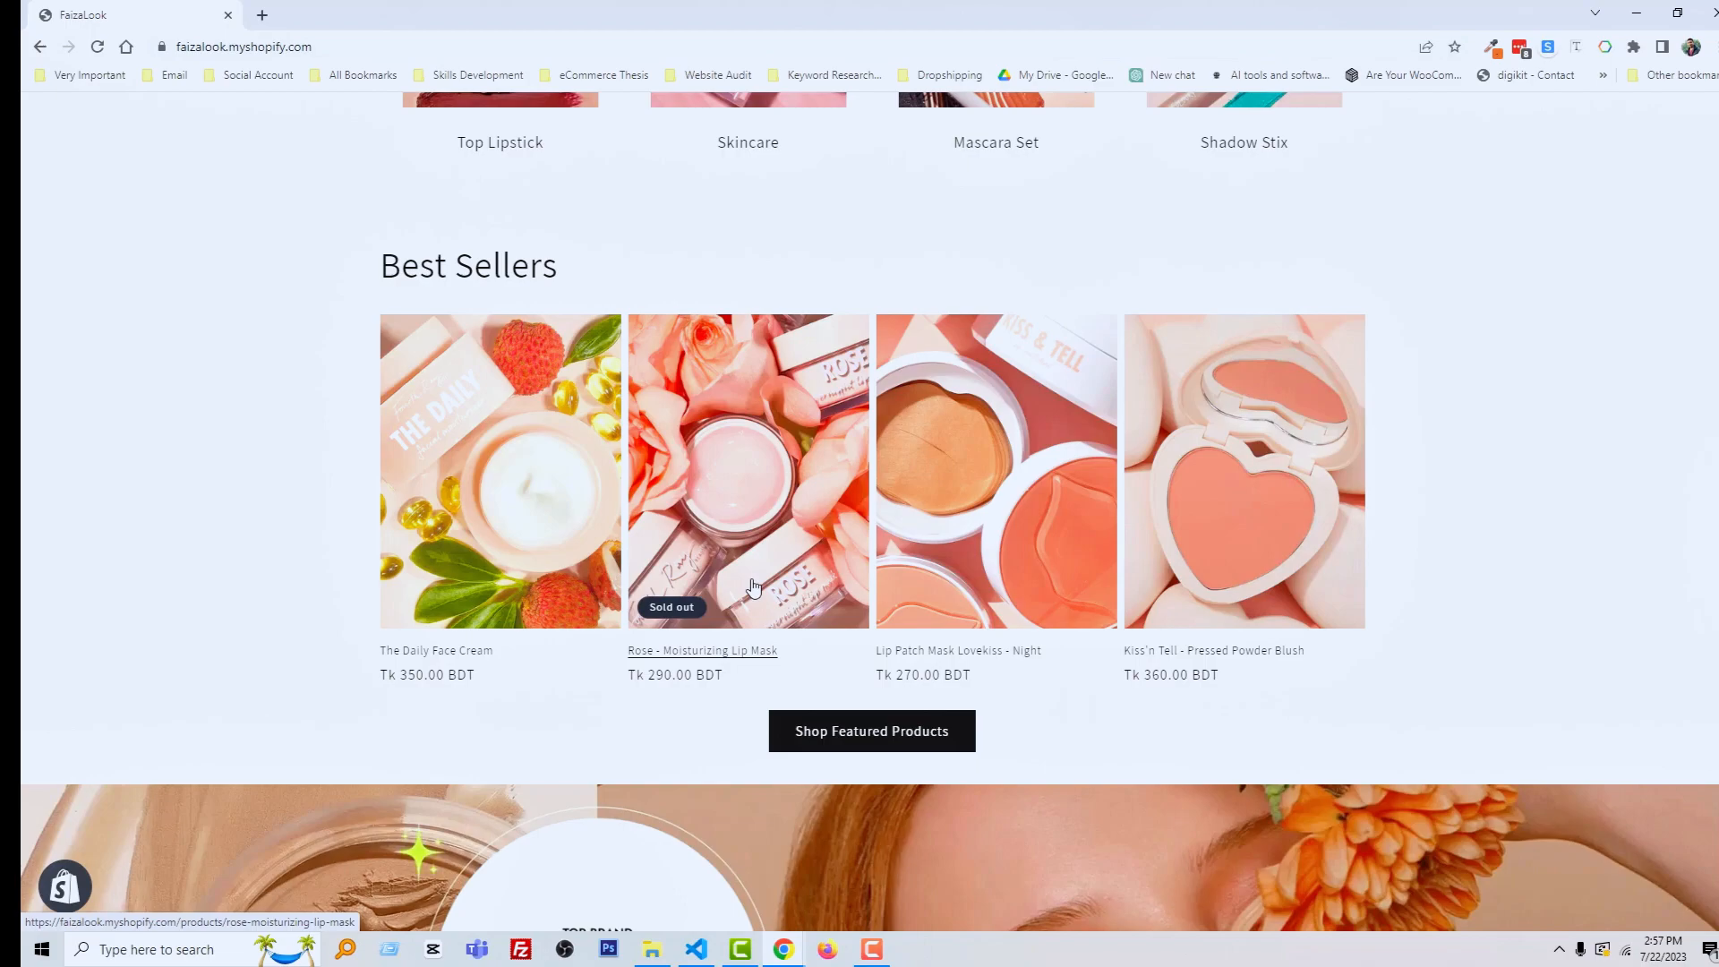
mouse_move(803, 675)
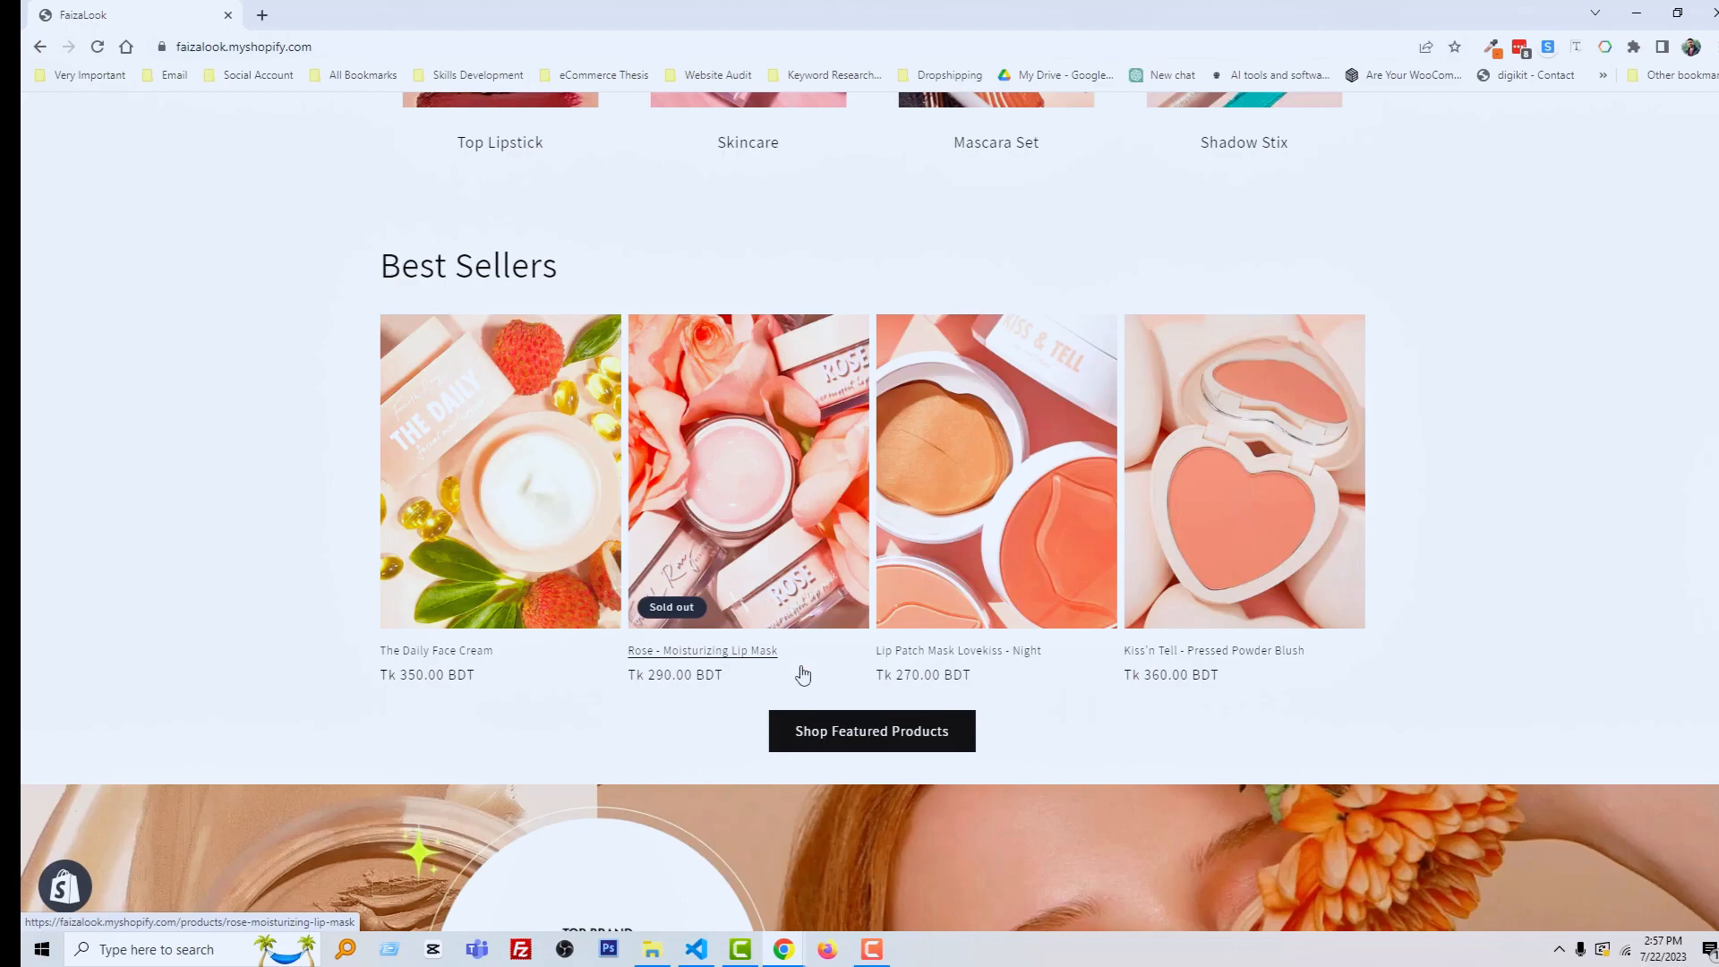
mouse_move(702, 691)
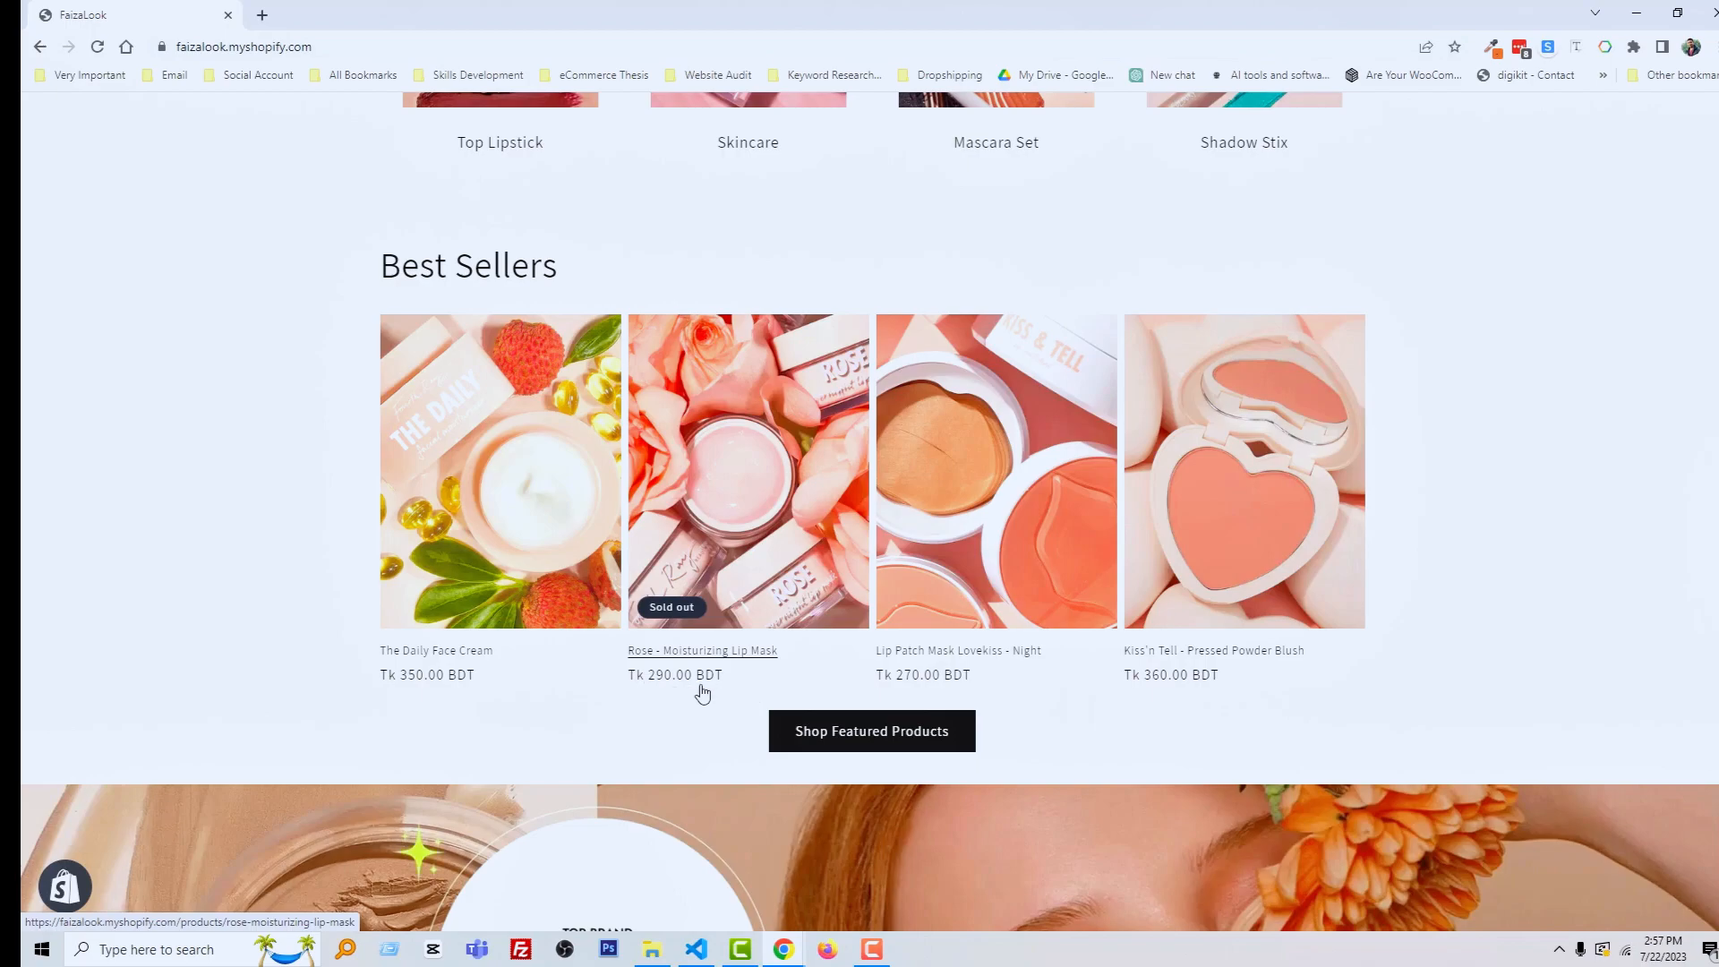
mouse_move(736, 681)
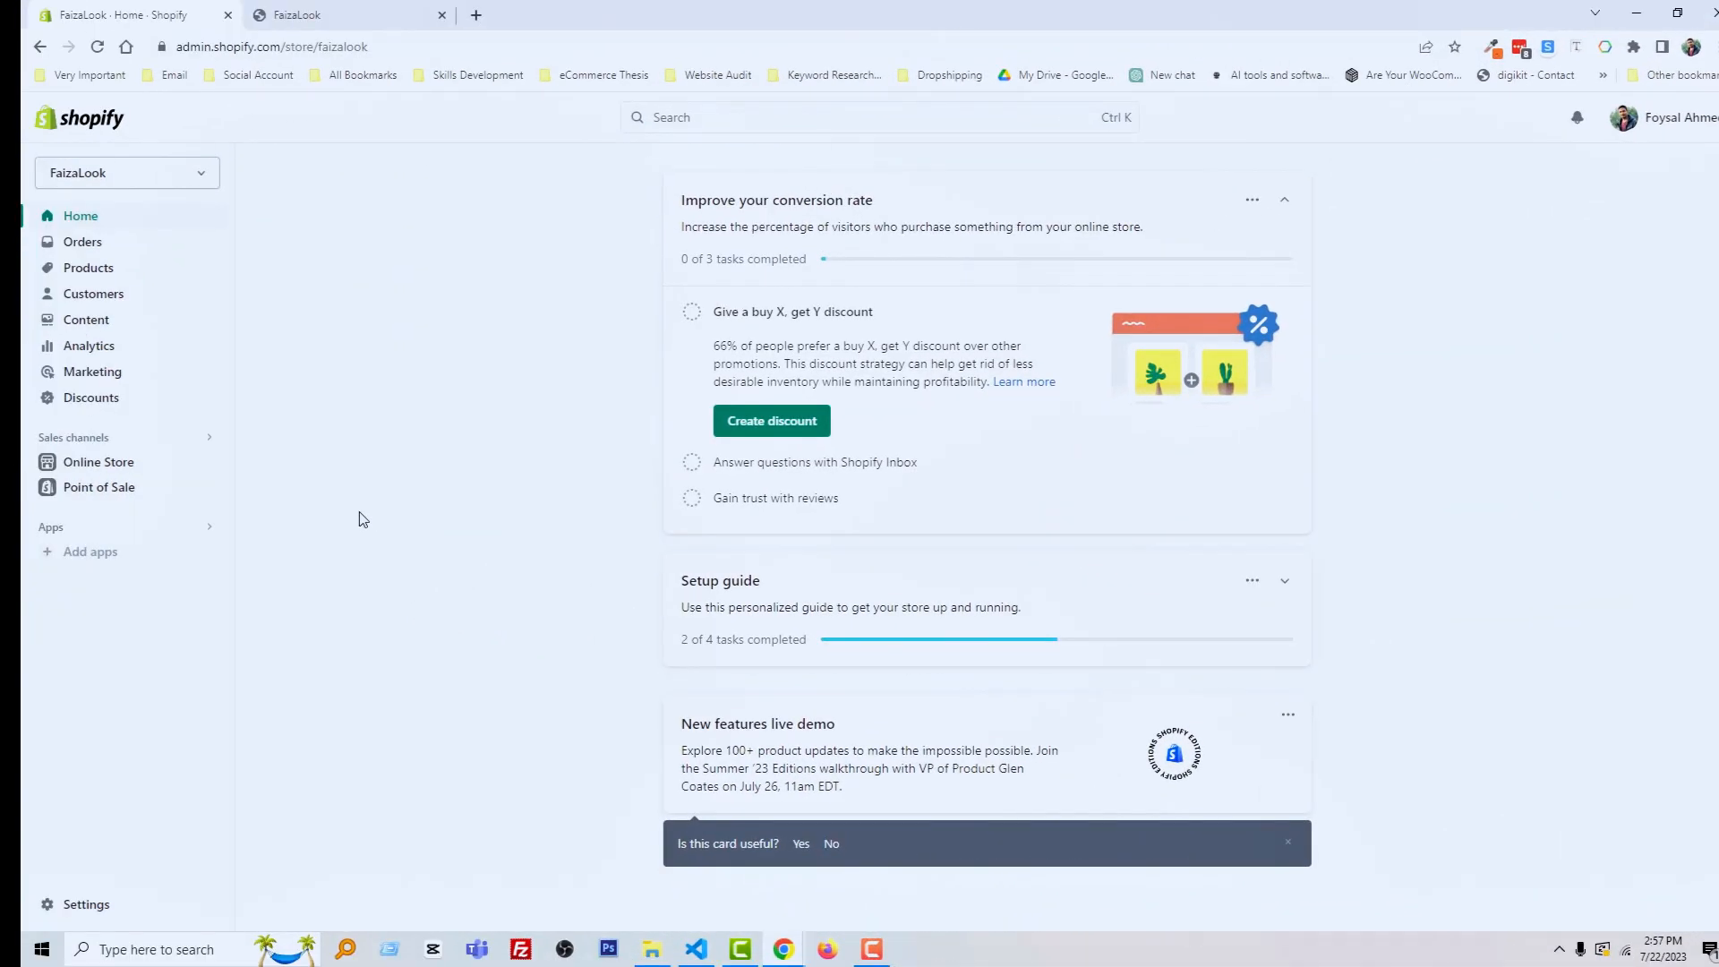
click(99, 462)
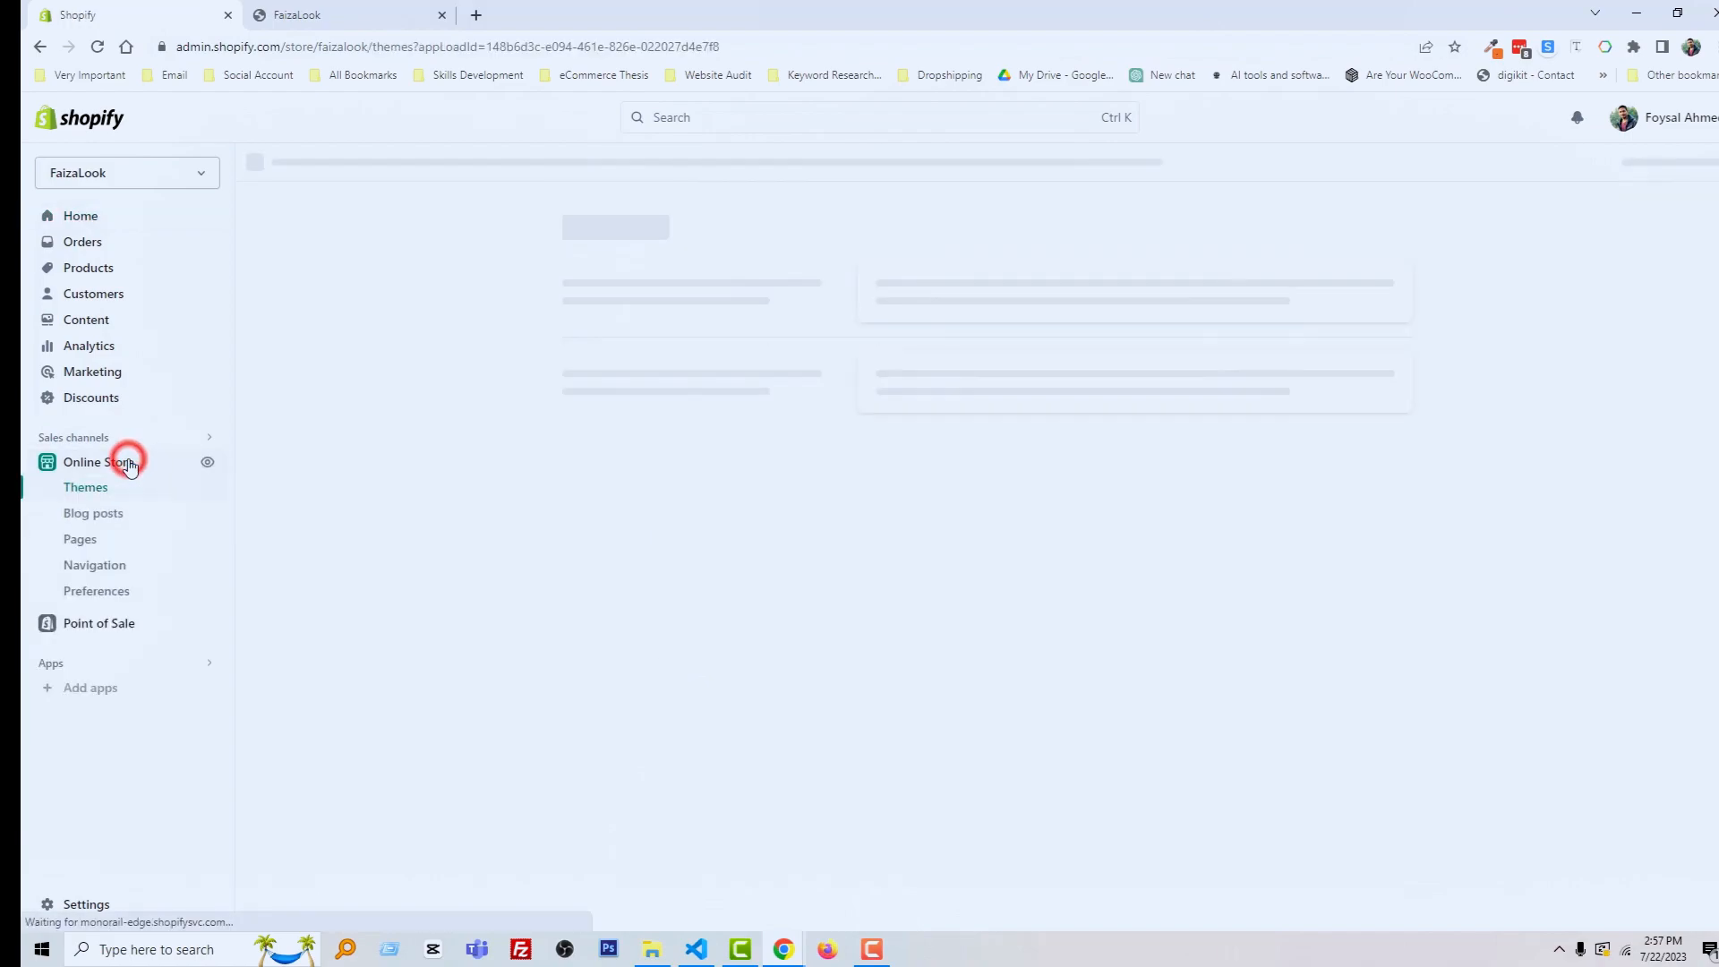
click(104, 460)
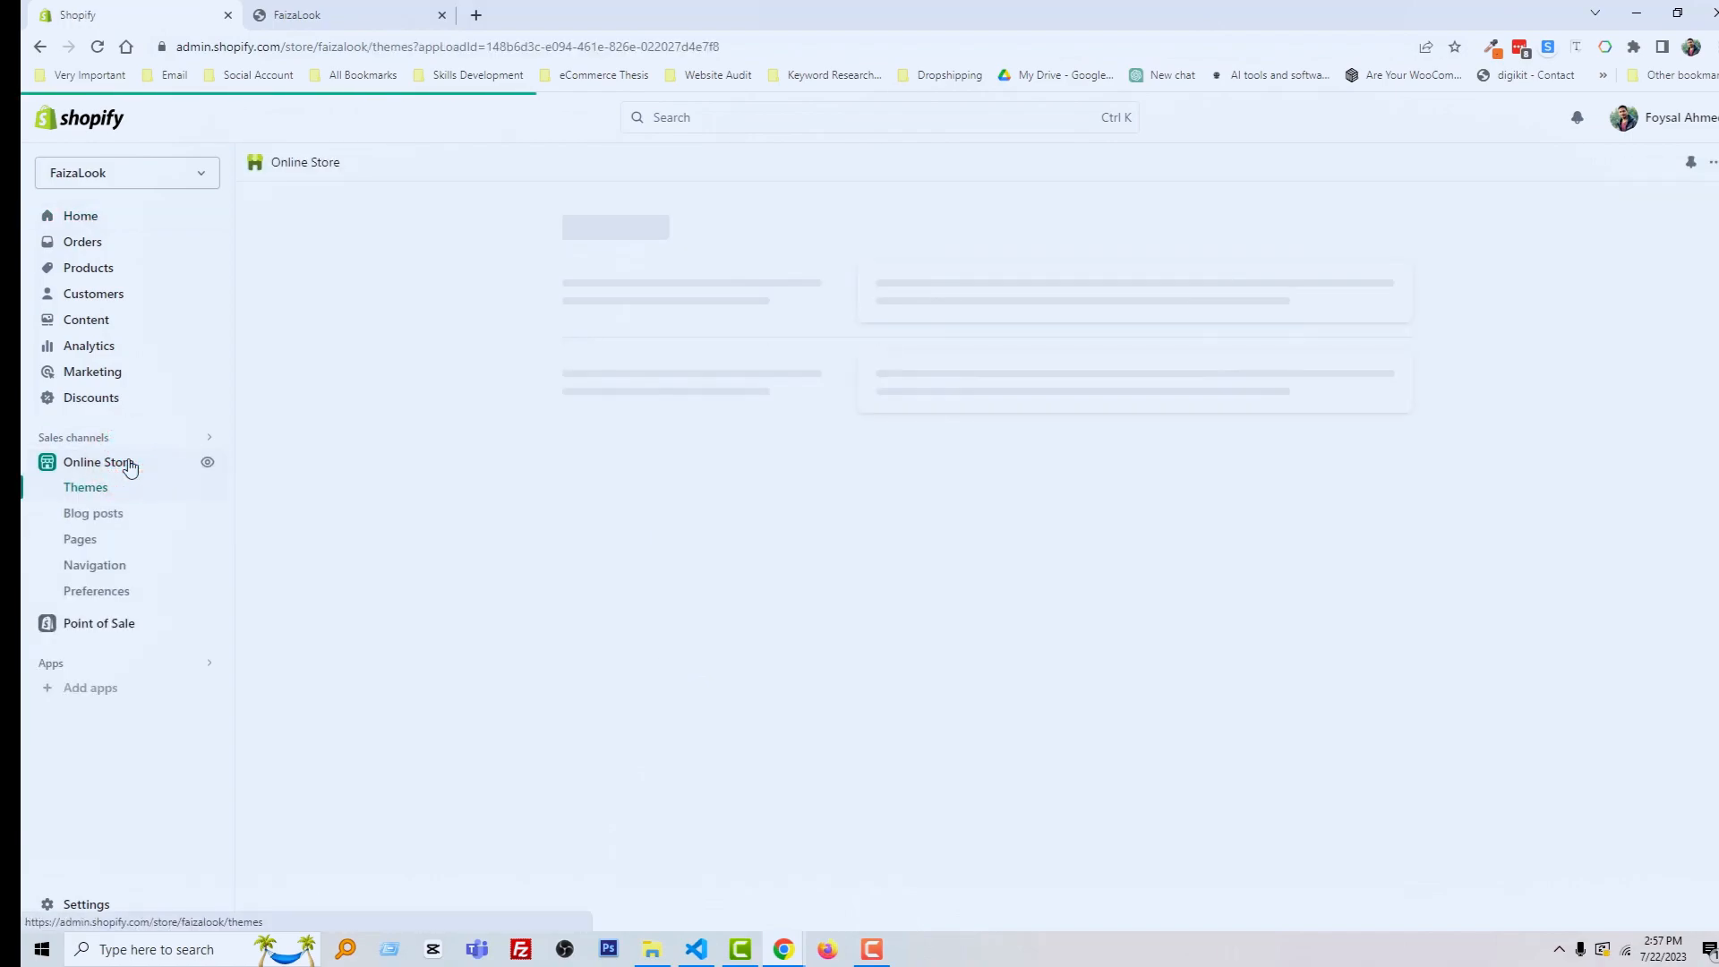
click(86, 488)
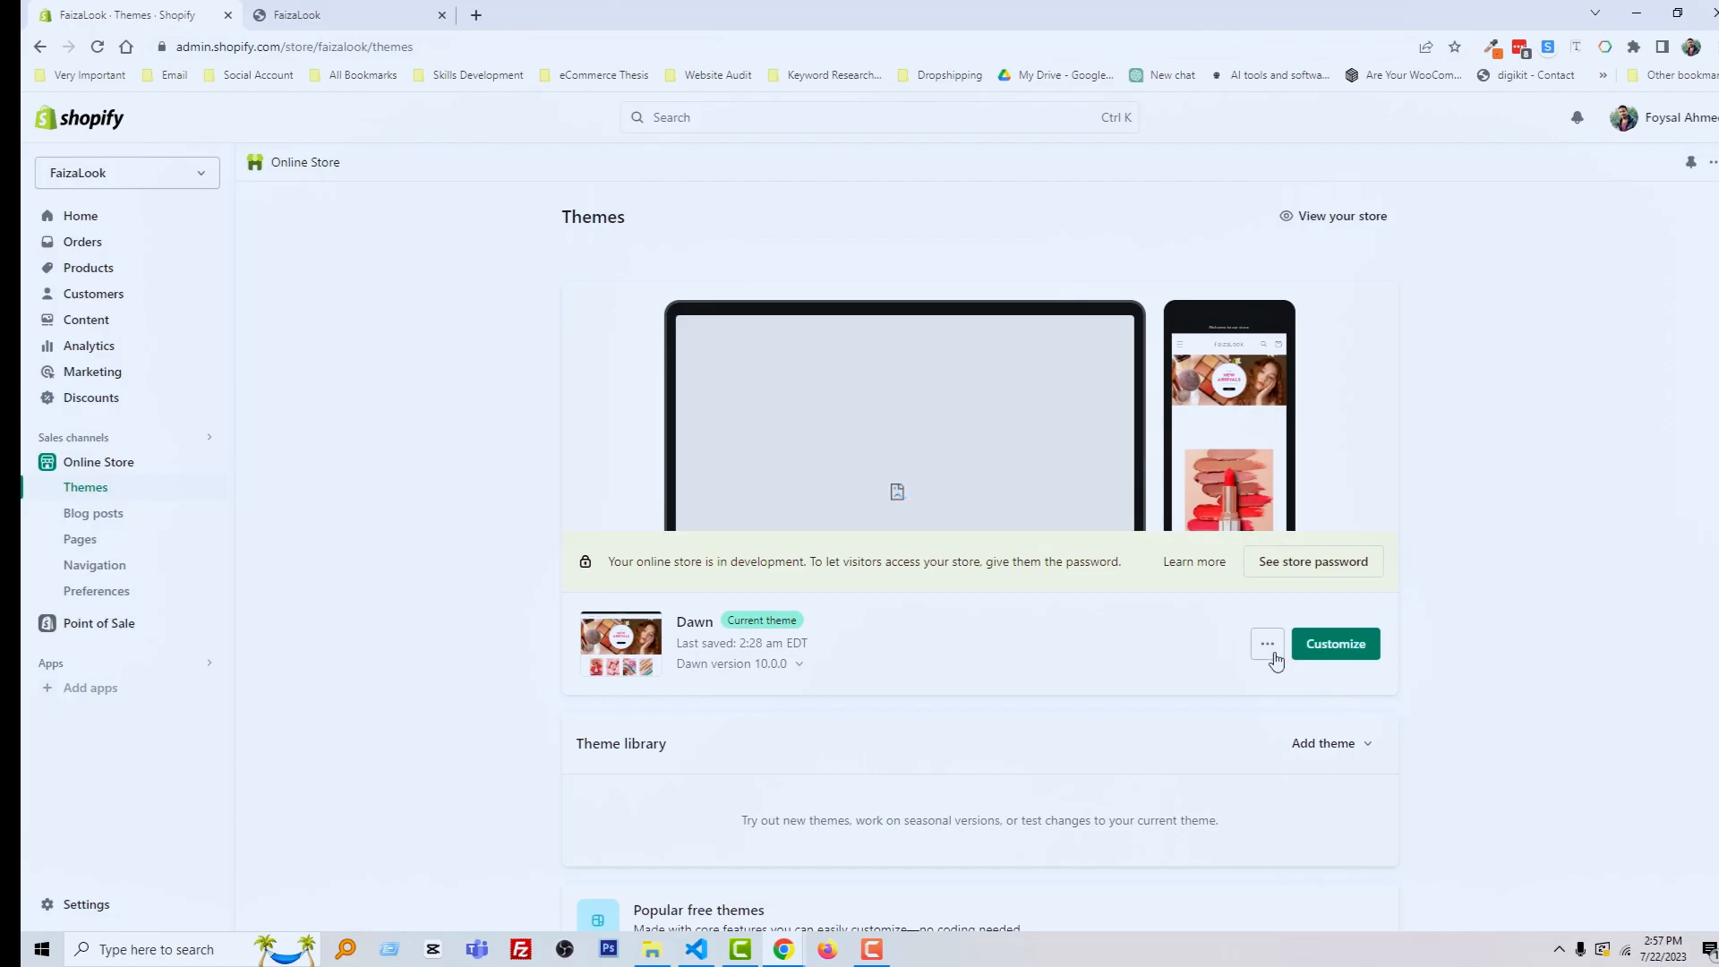
Step: Choose Edit code from the Dawn theme's more-actions menu
click(1266, 643)
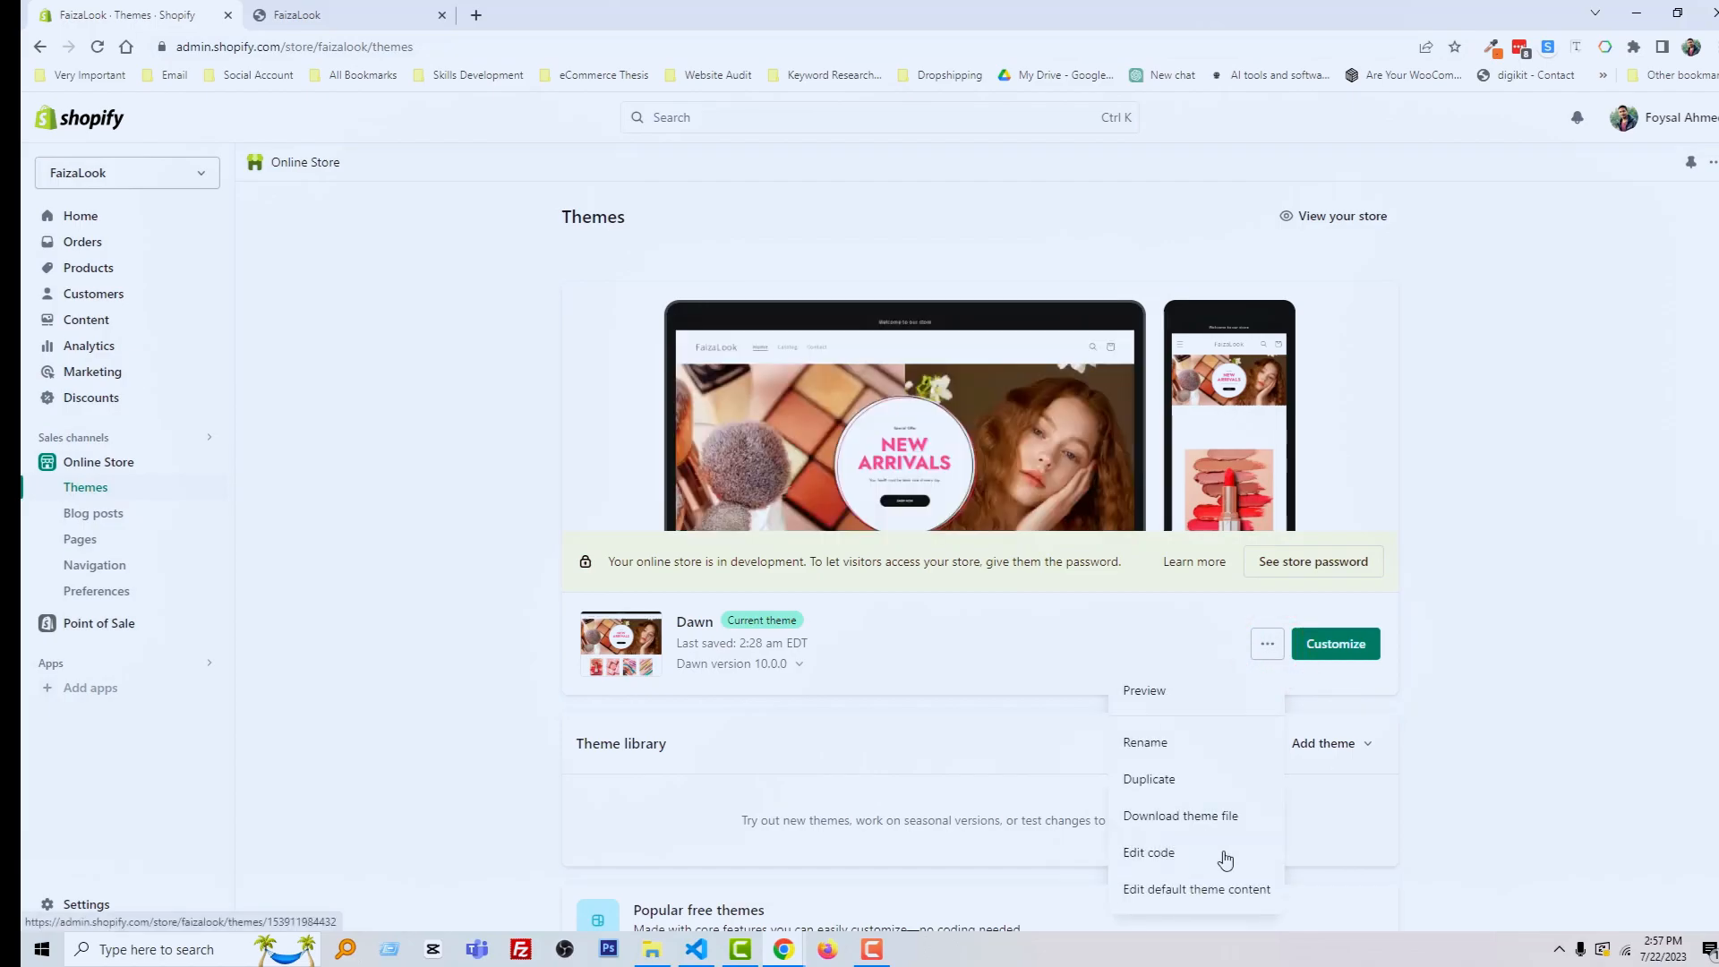
click(1149, 853)
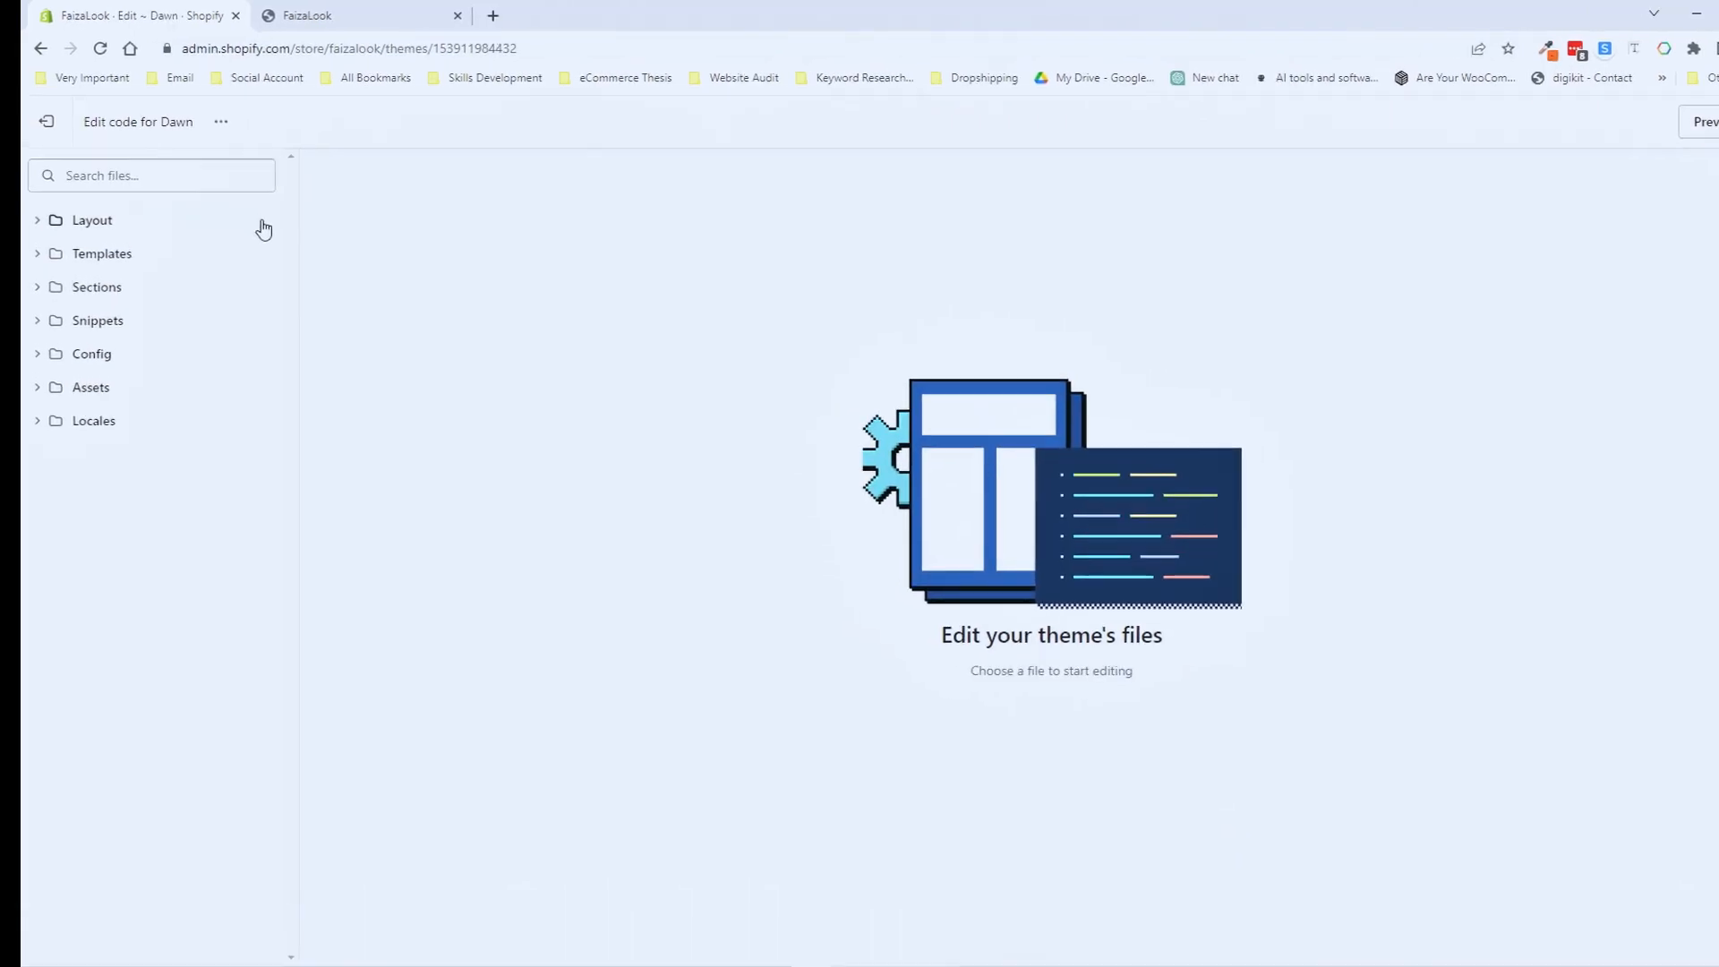
Step: Search the theme files for 'css' and open base.css under Assets
text(c)
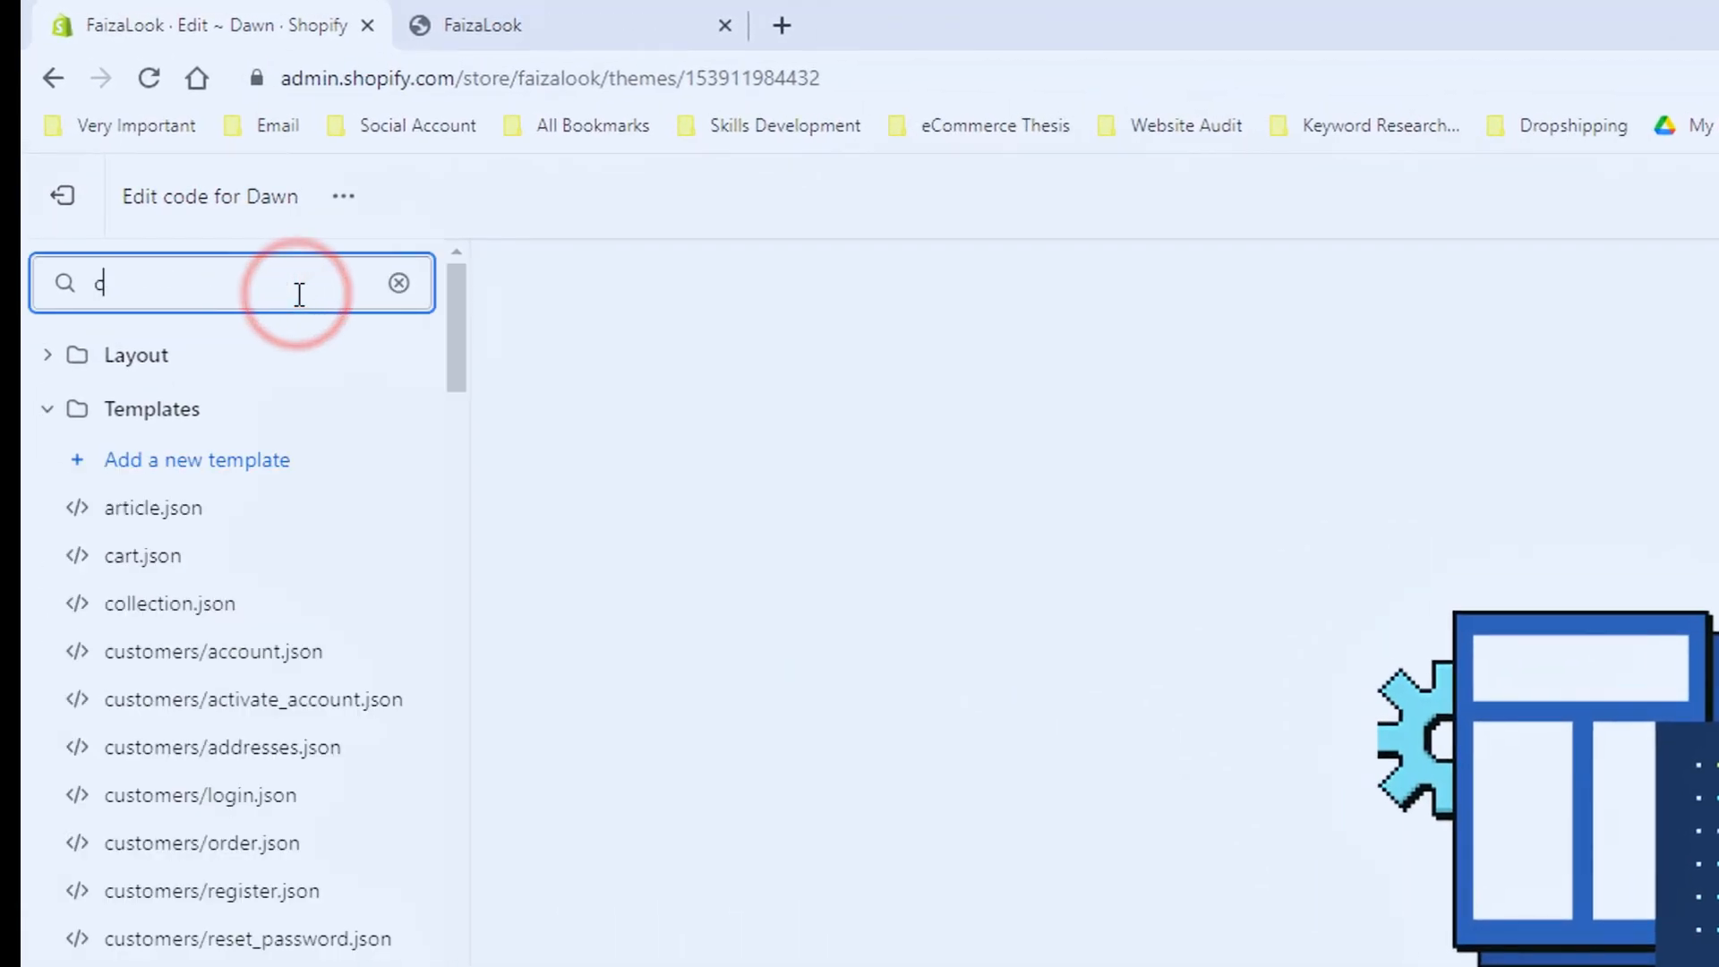
text(ss)
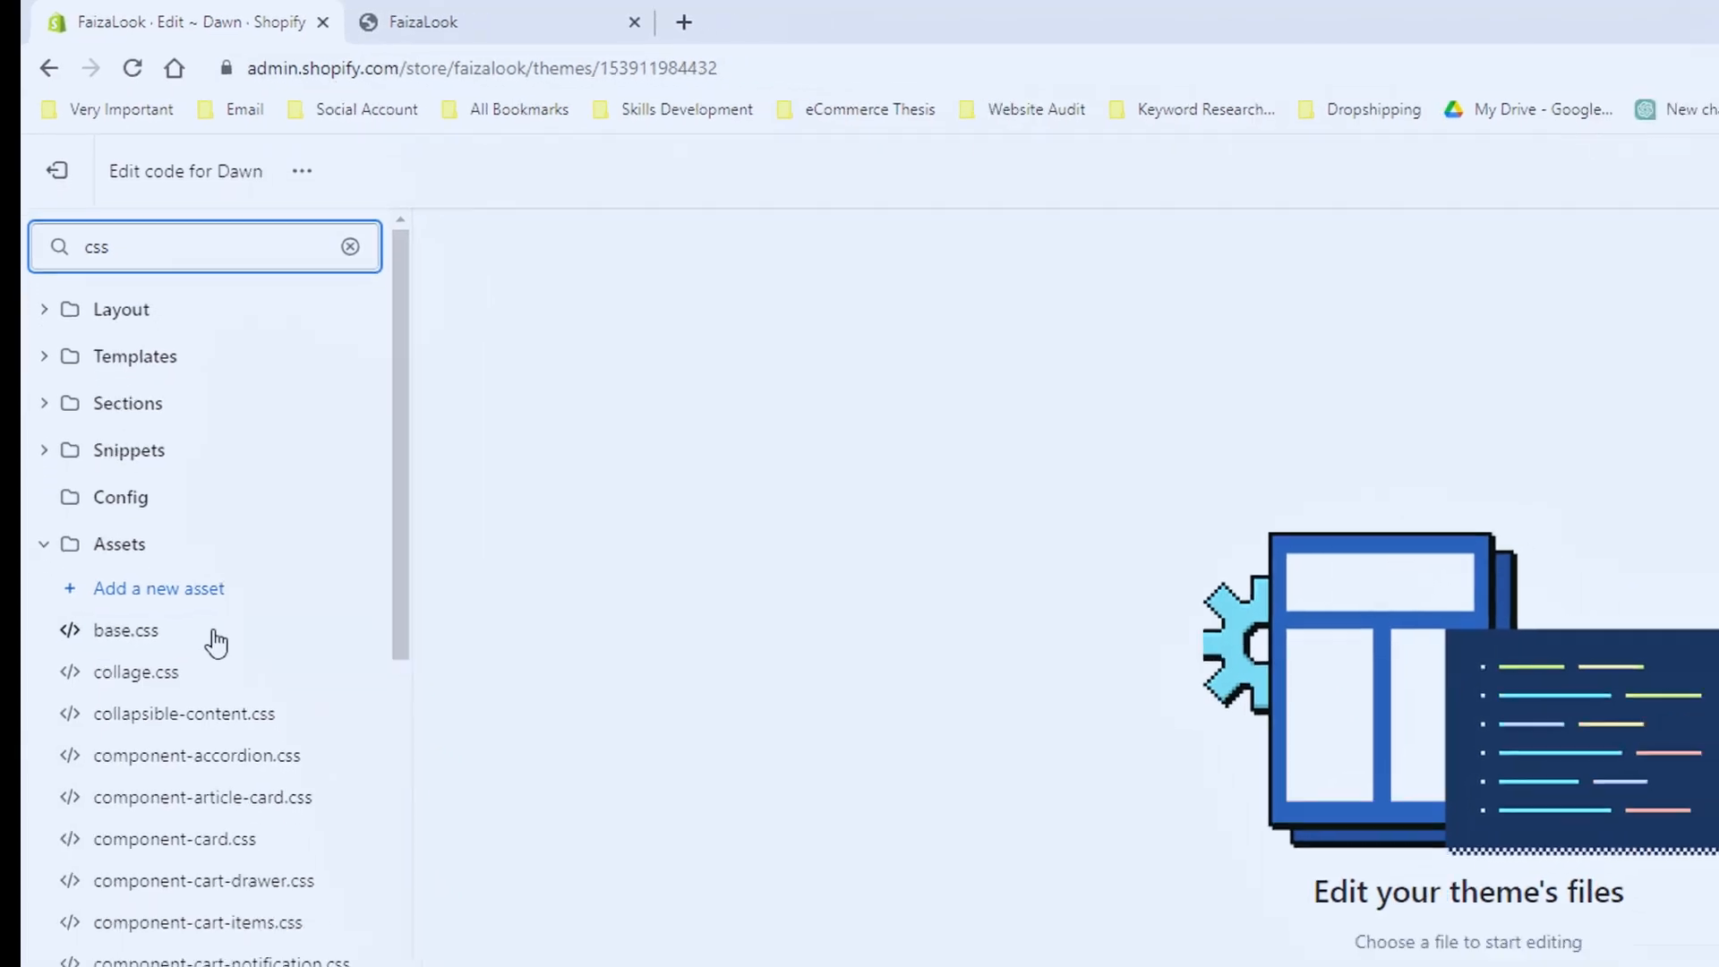
click(125, 628)
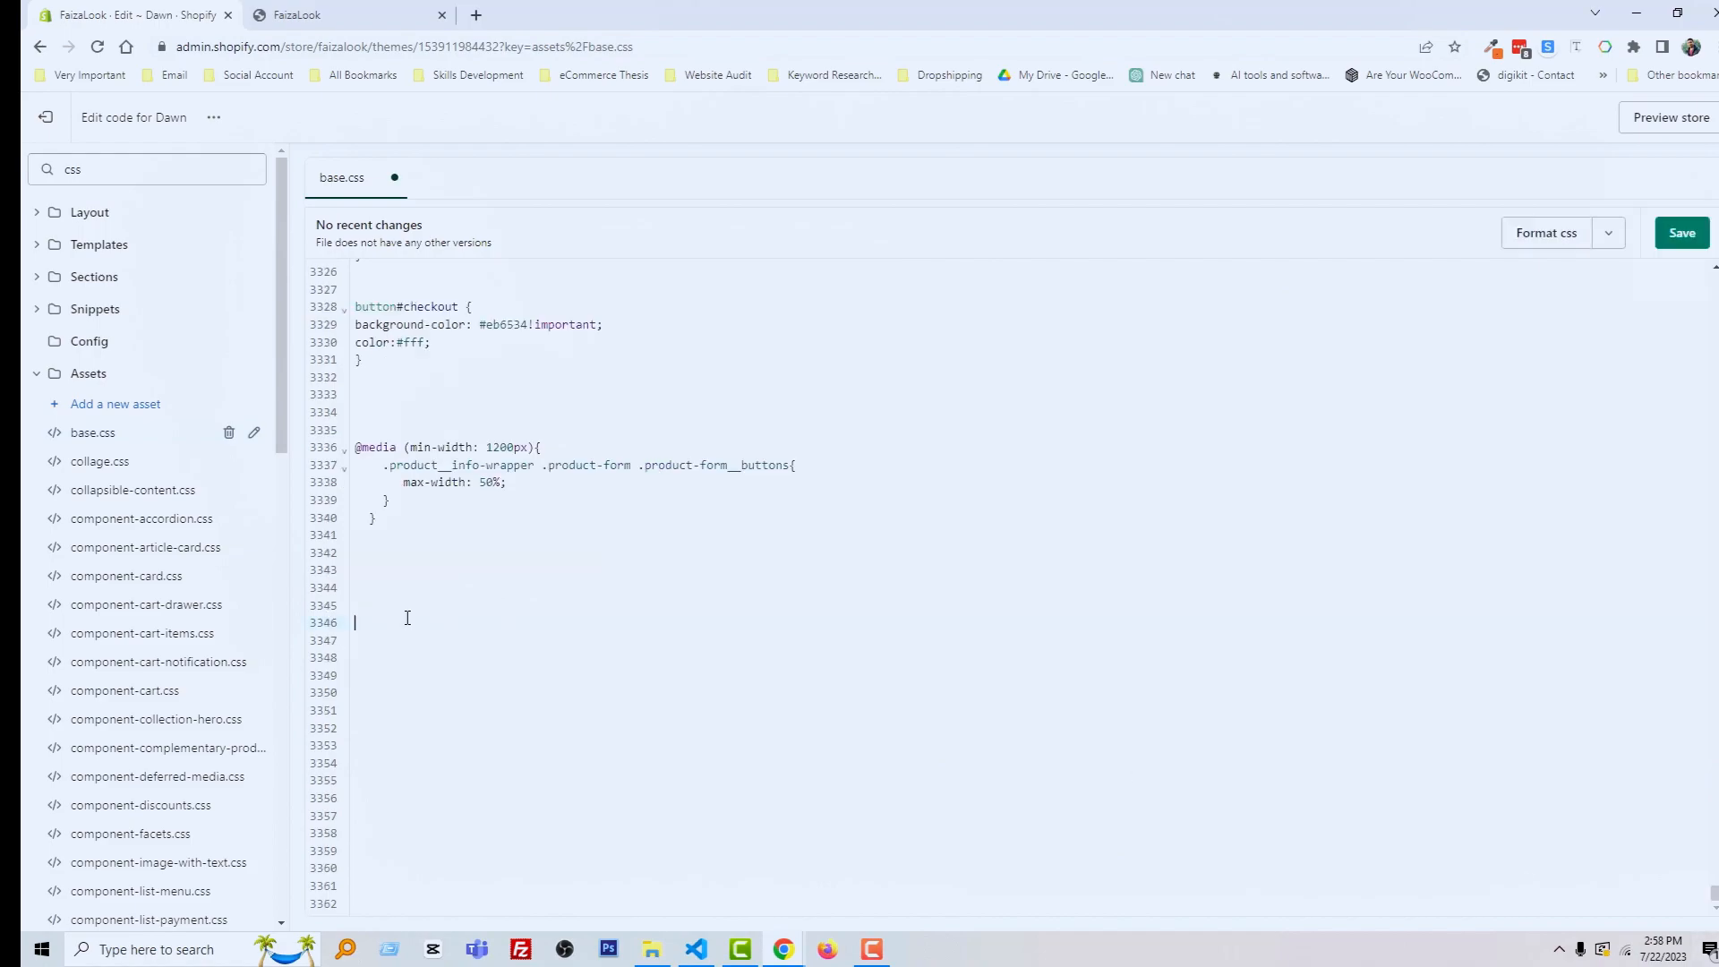
mouse_move(829, 680)
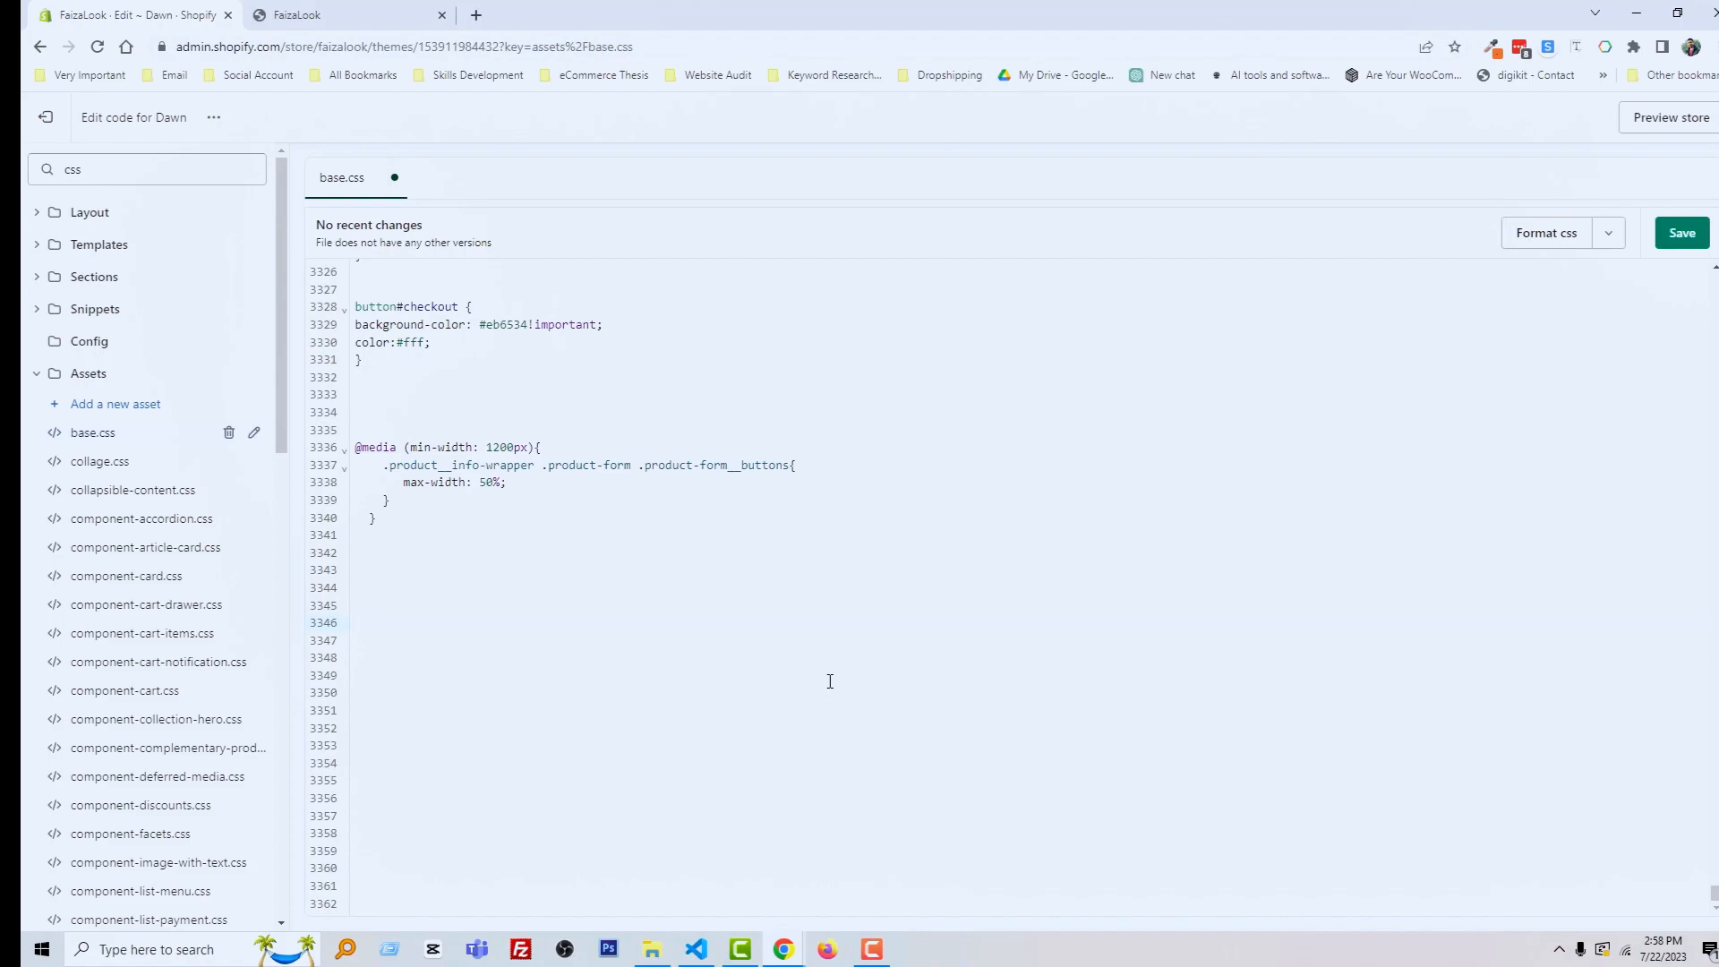
click(356, 623)
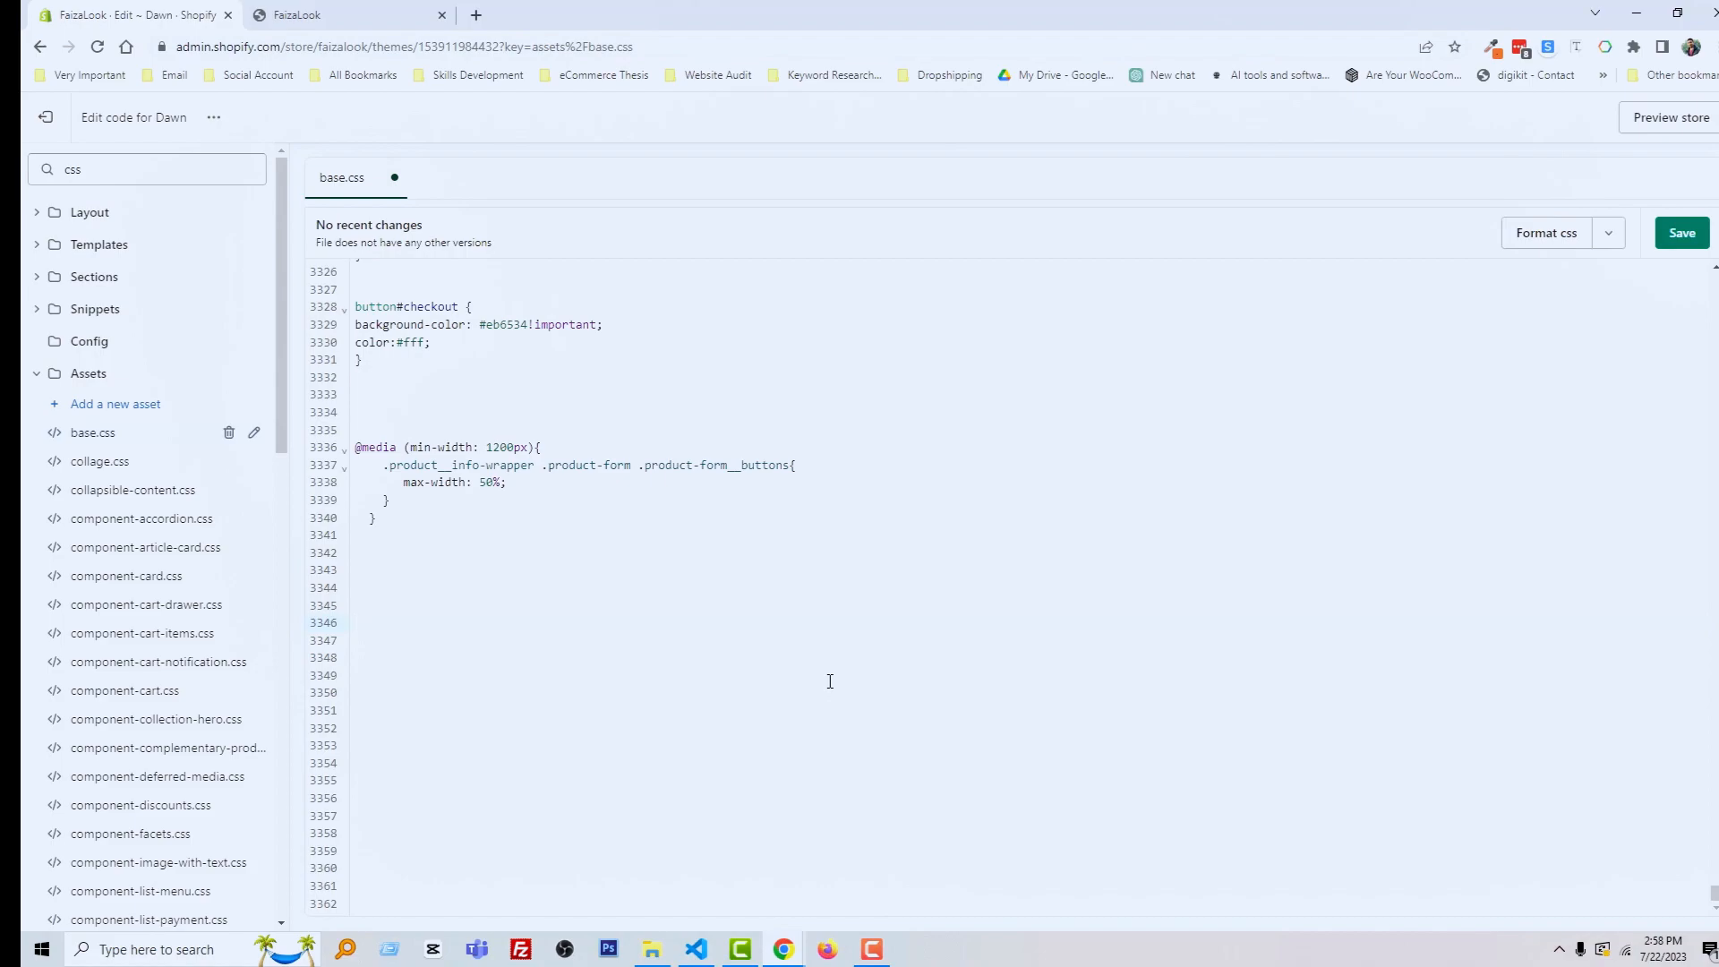
click(355, 623)
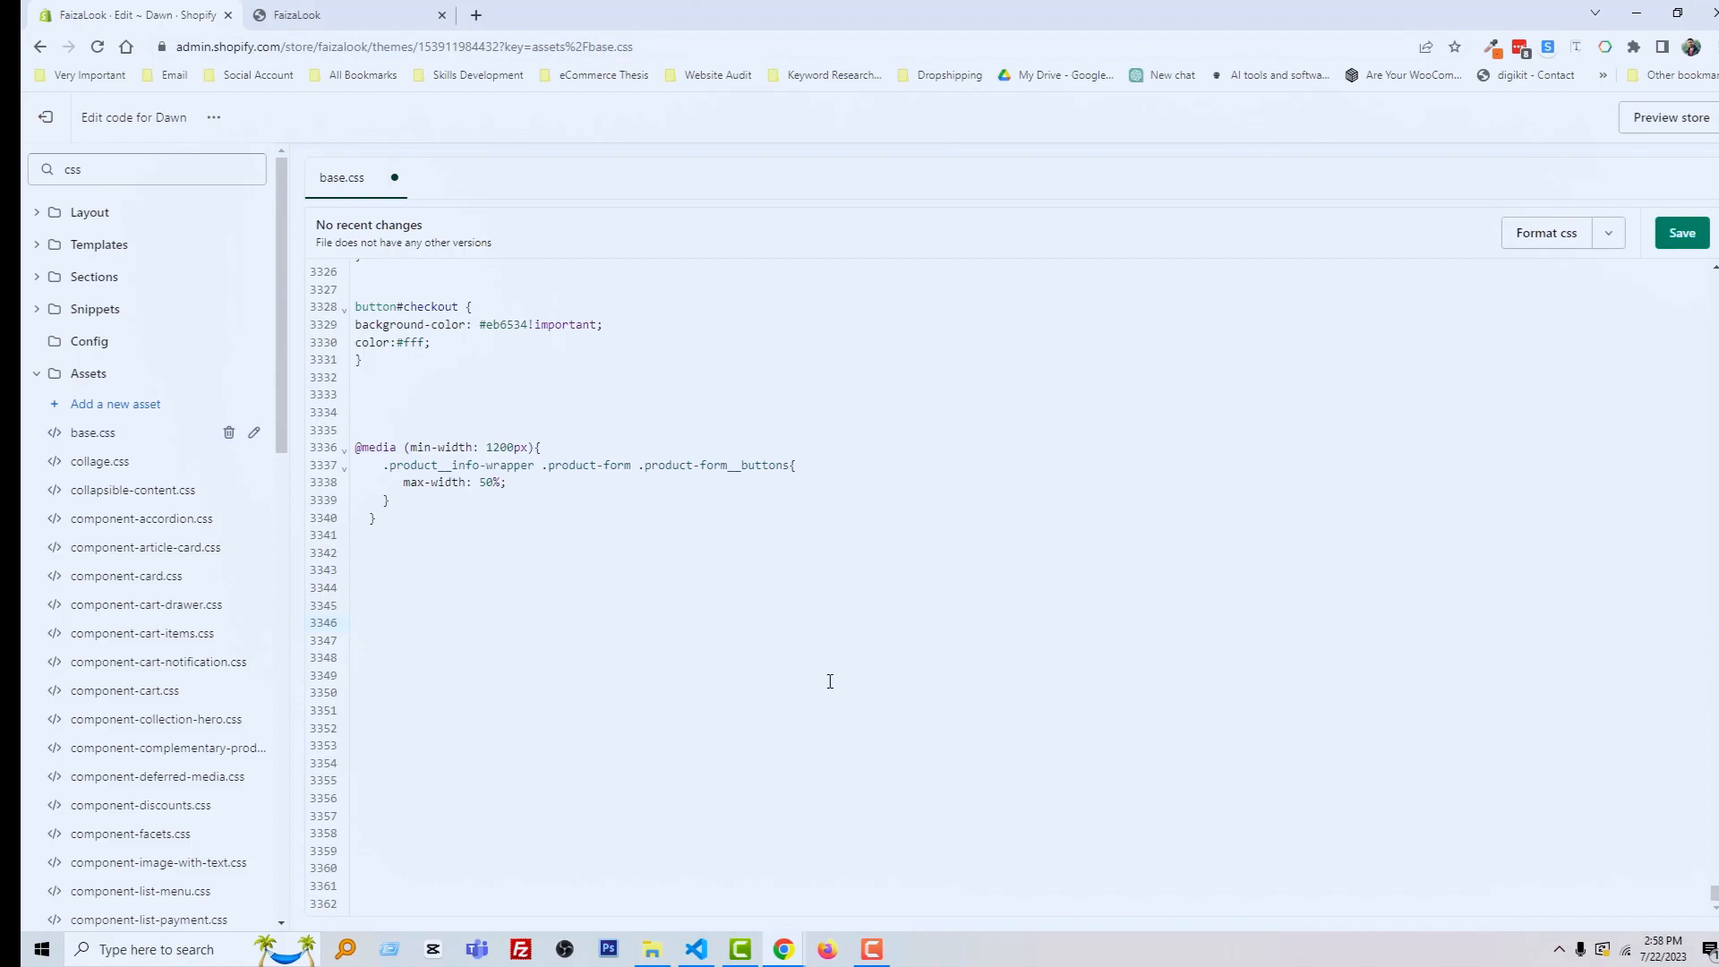
click(354, 624)
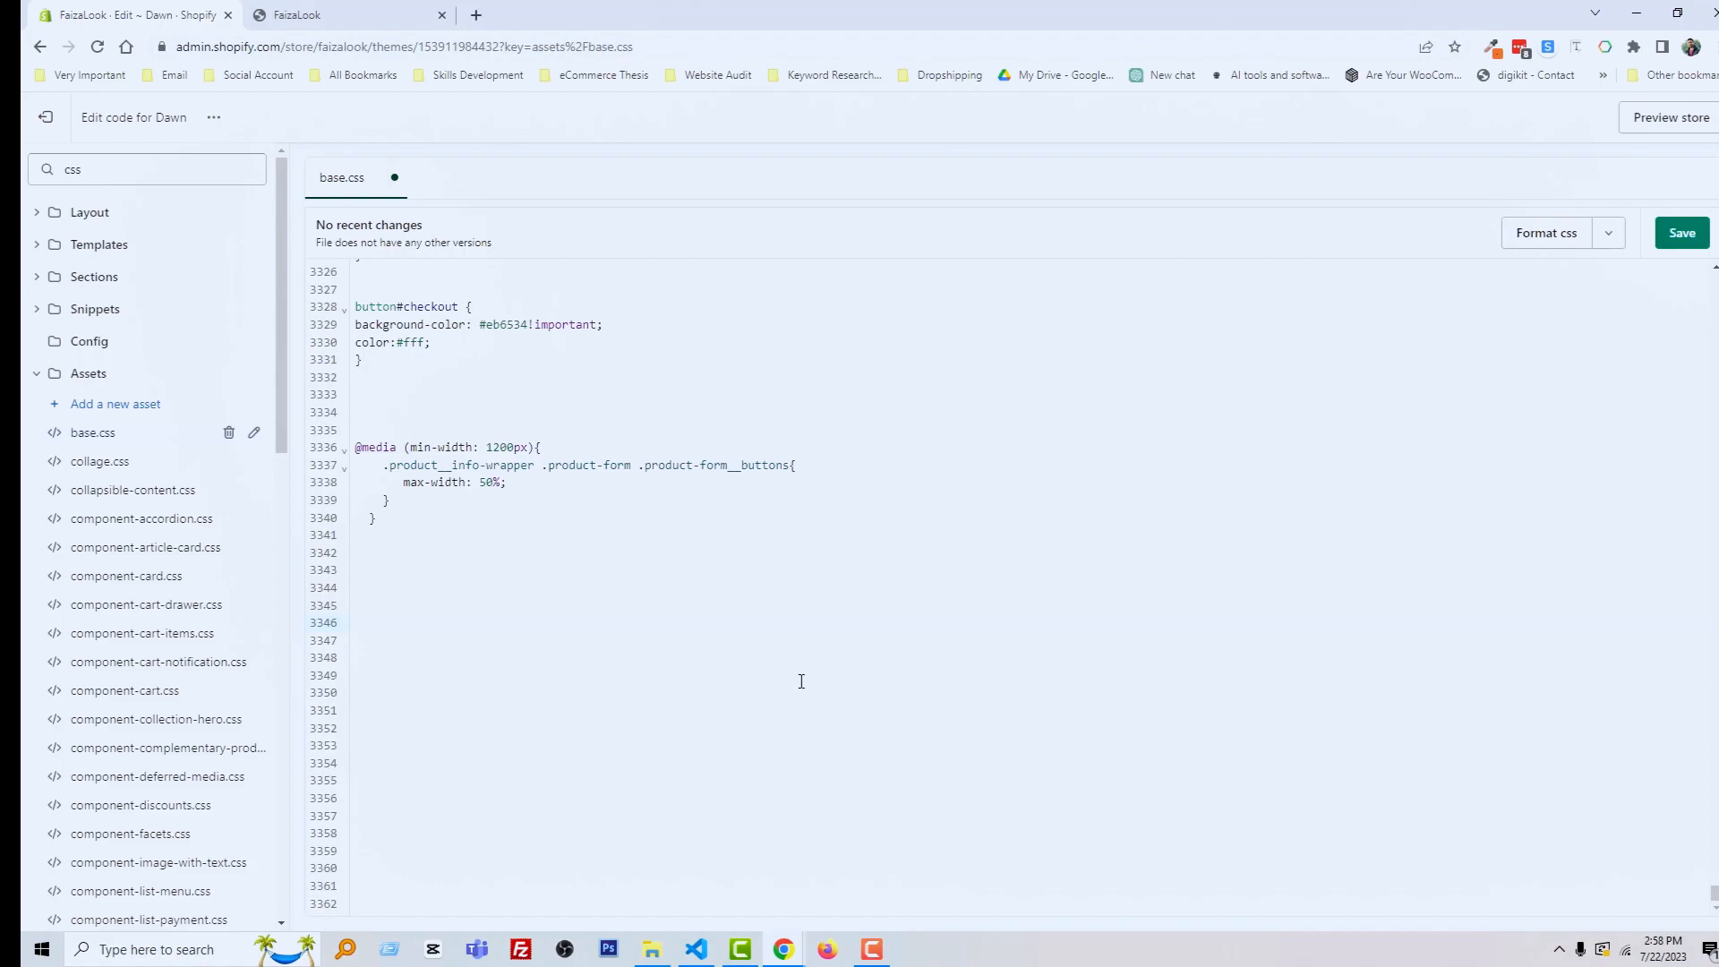
click(383, 609)
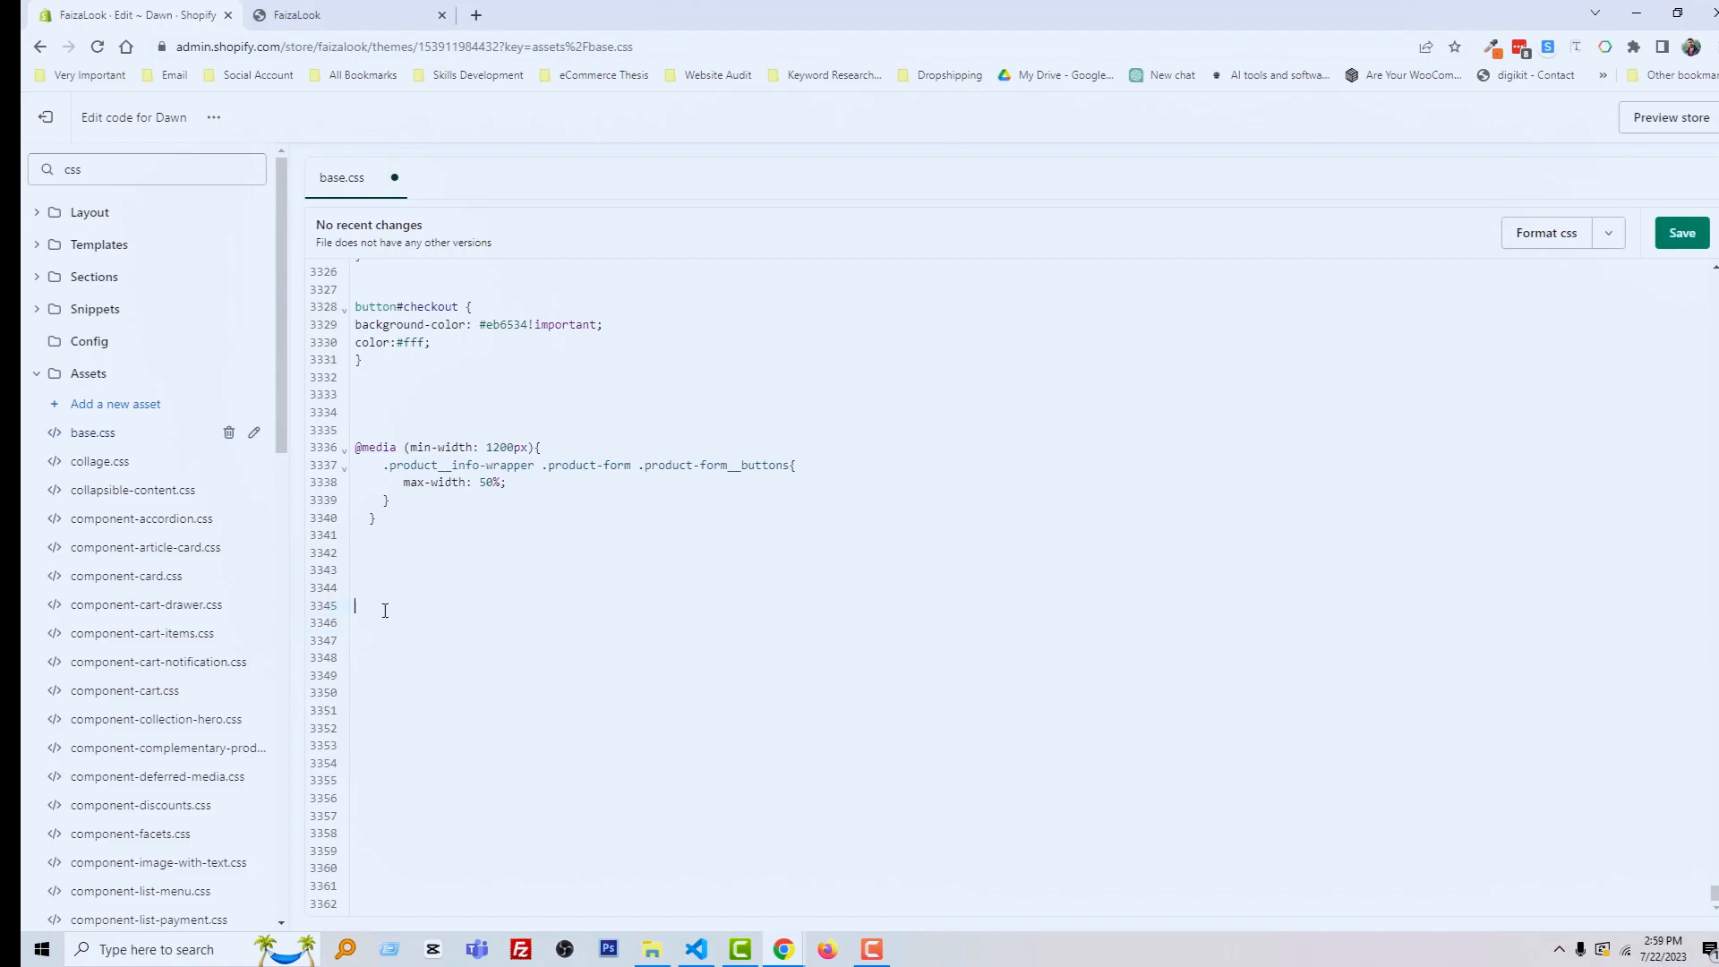
Step: Write a new base.css rule .price.price--sold-out { display:none; } to hide sold-out prices
text(.)
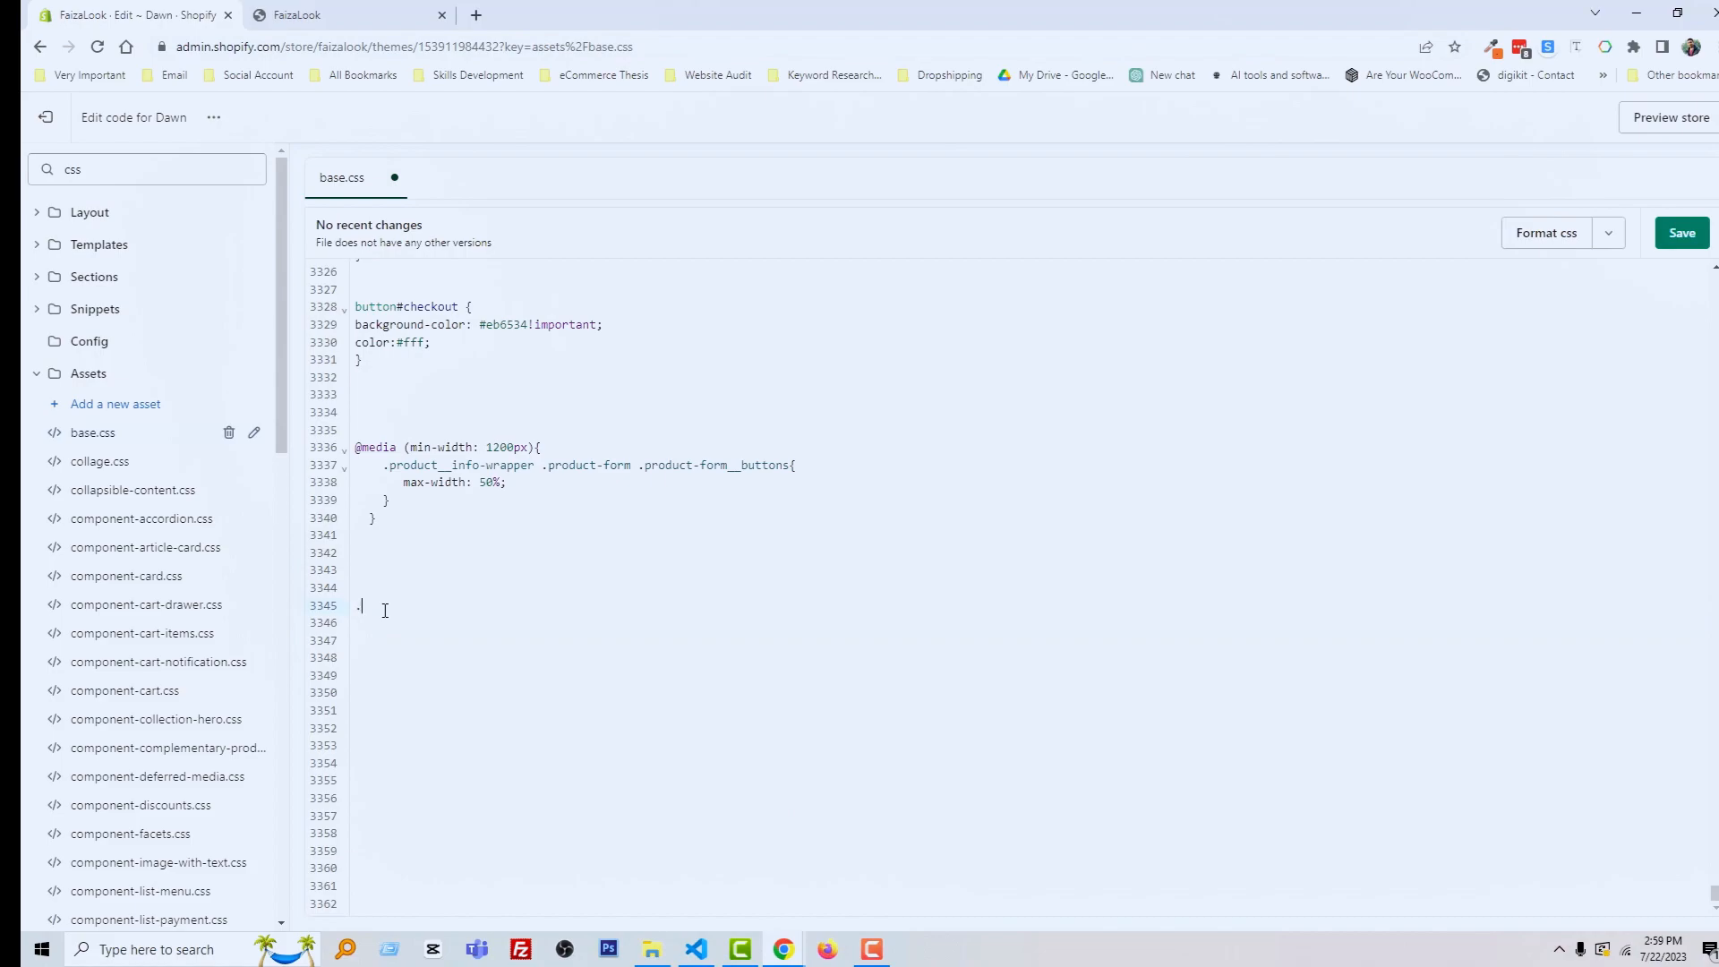
text(.price)
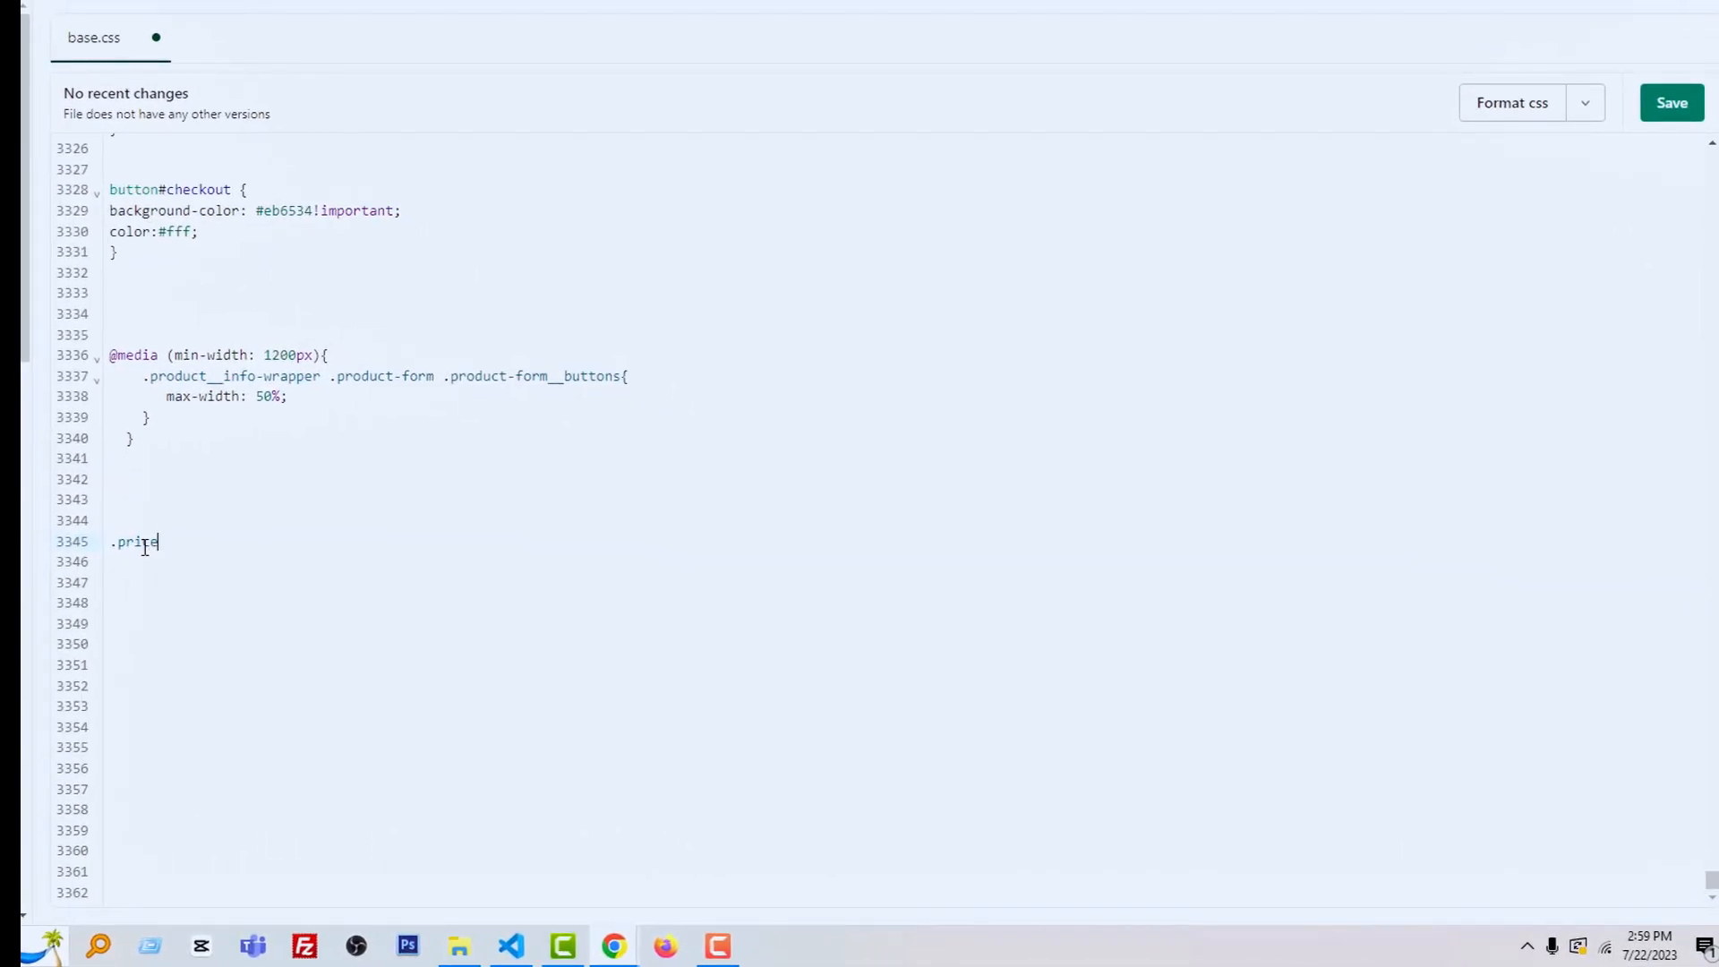
text(.)
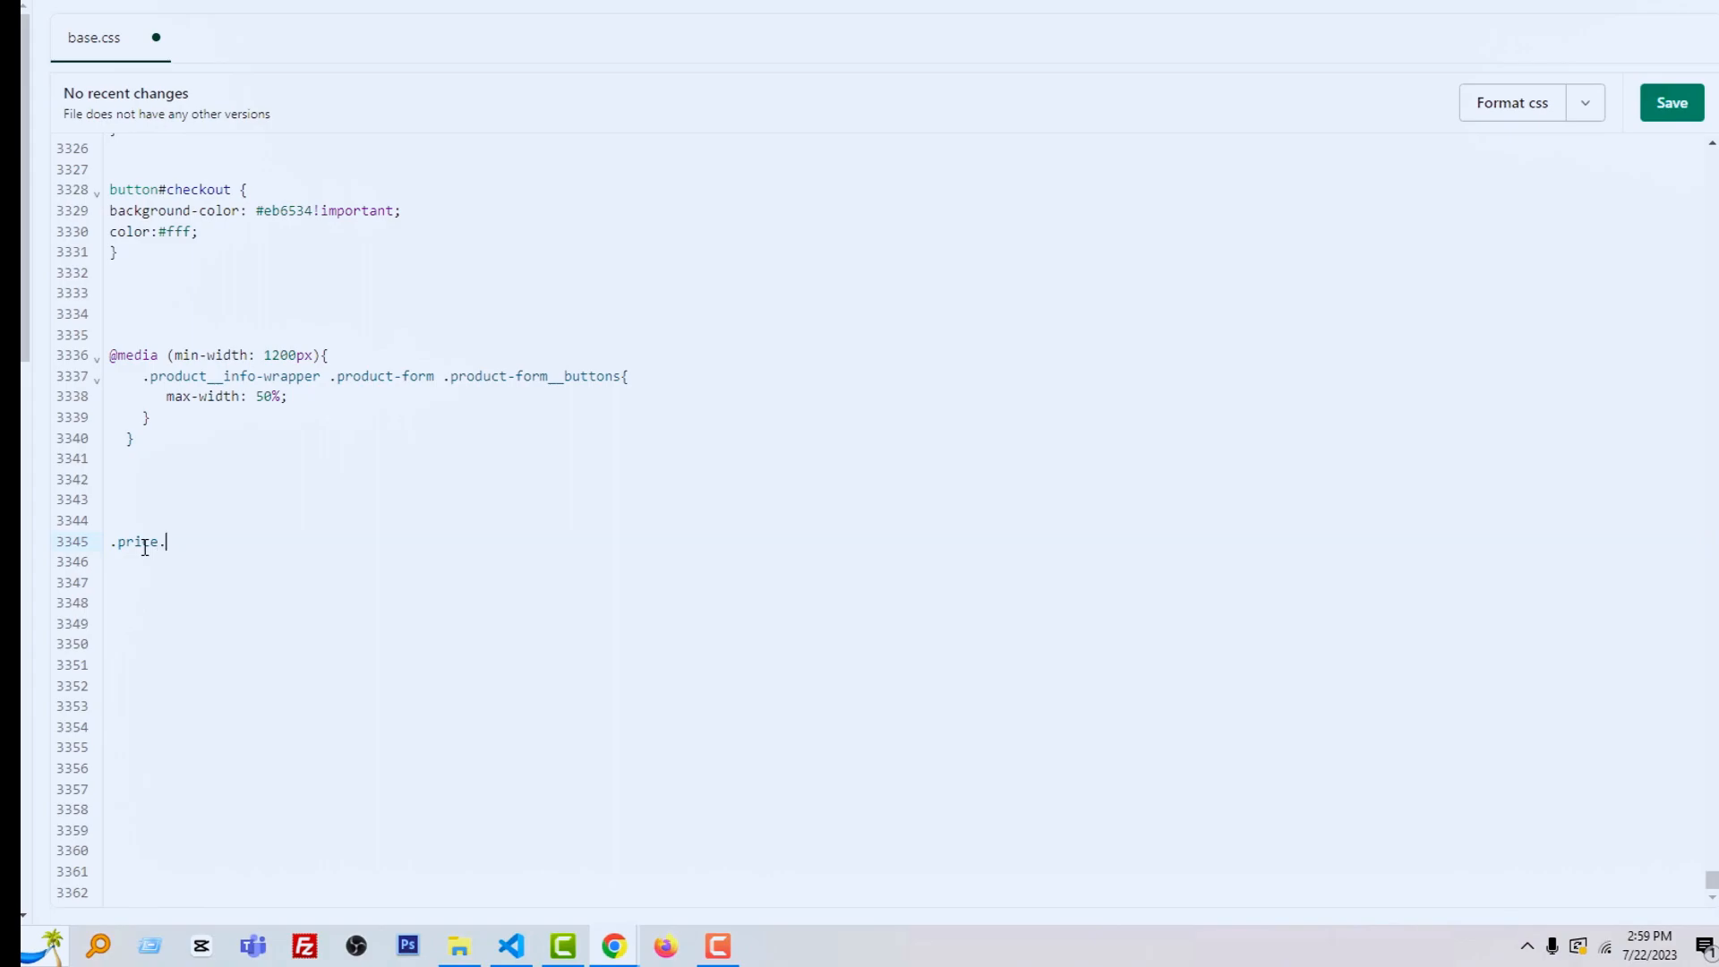
text(price)
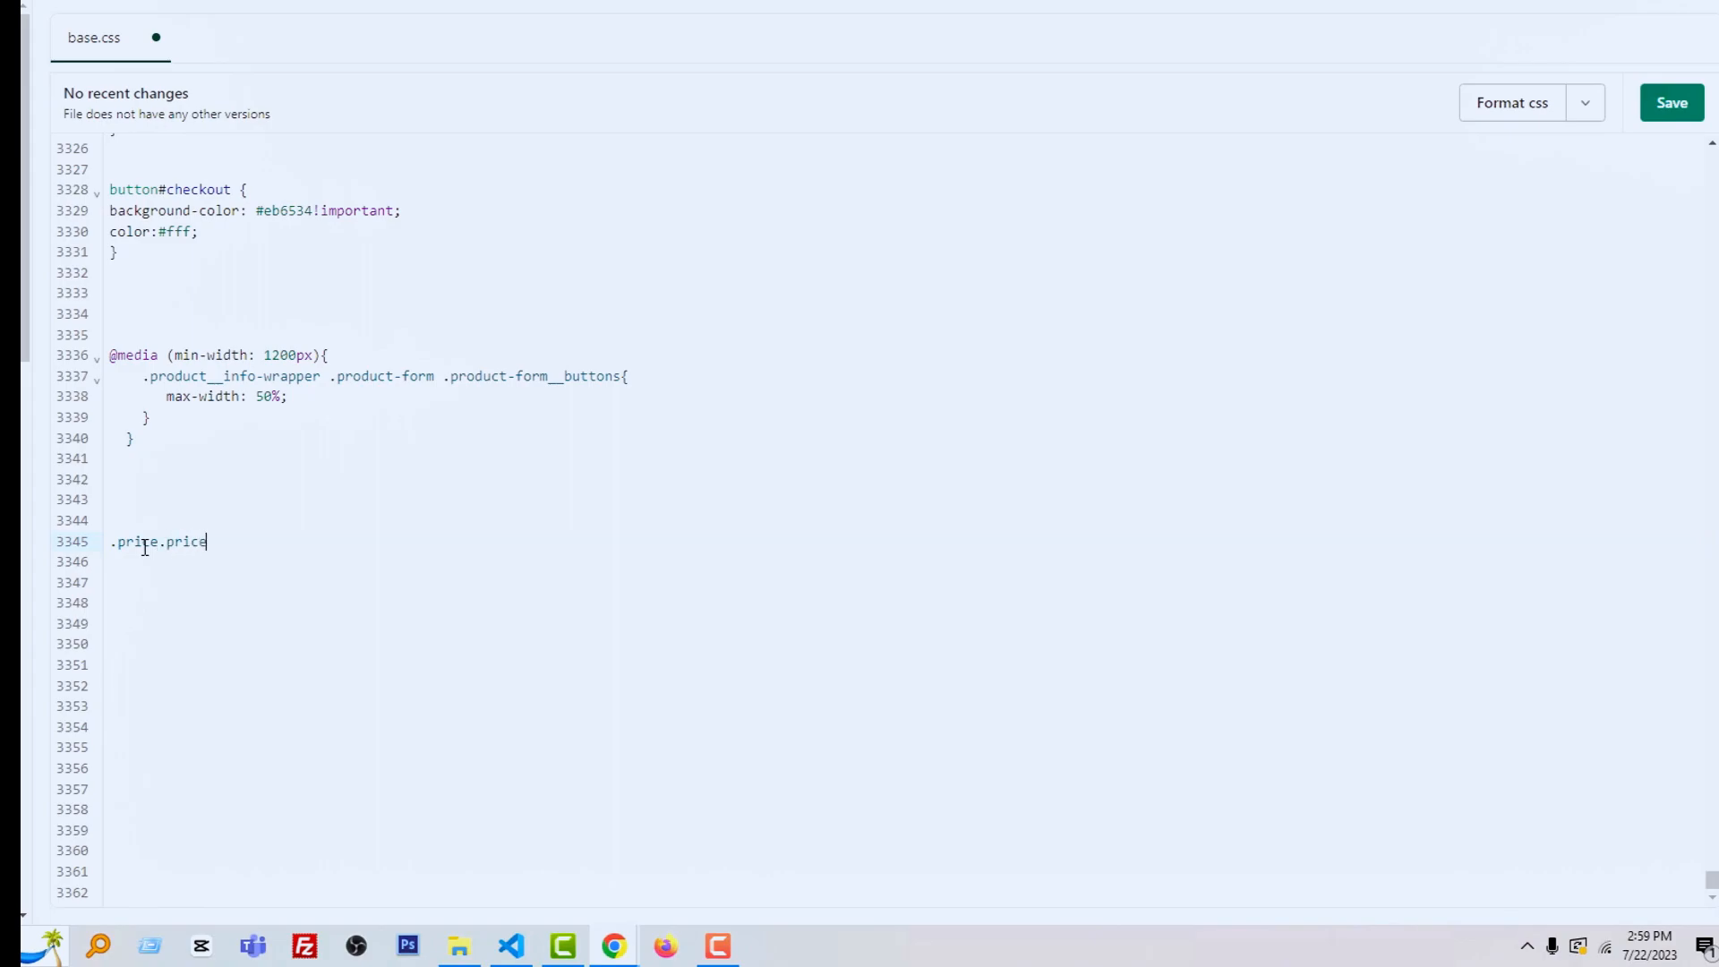
text(-)
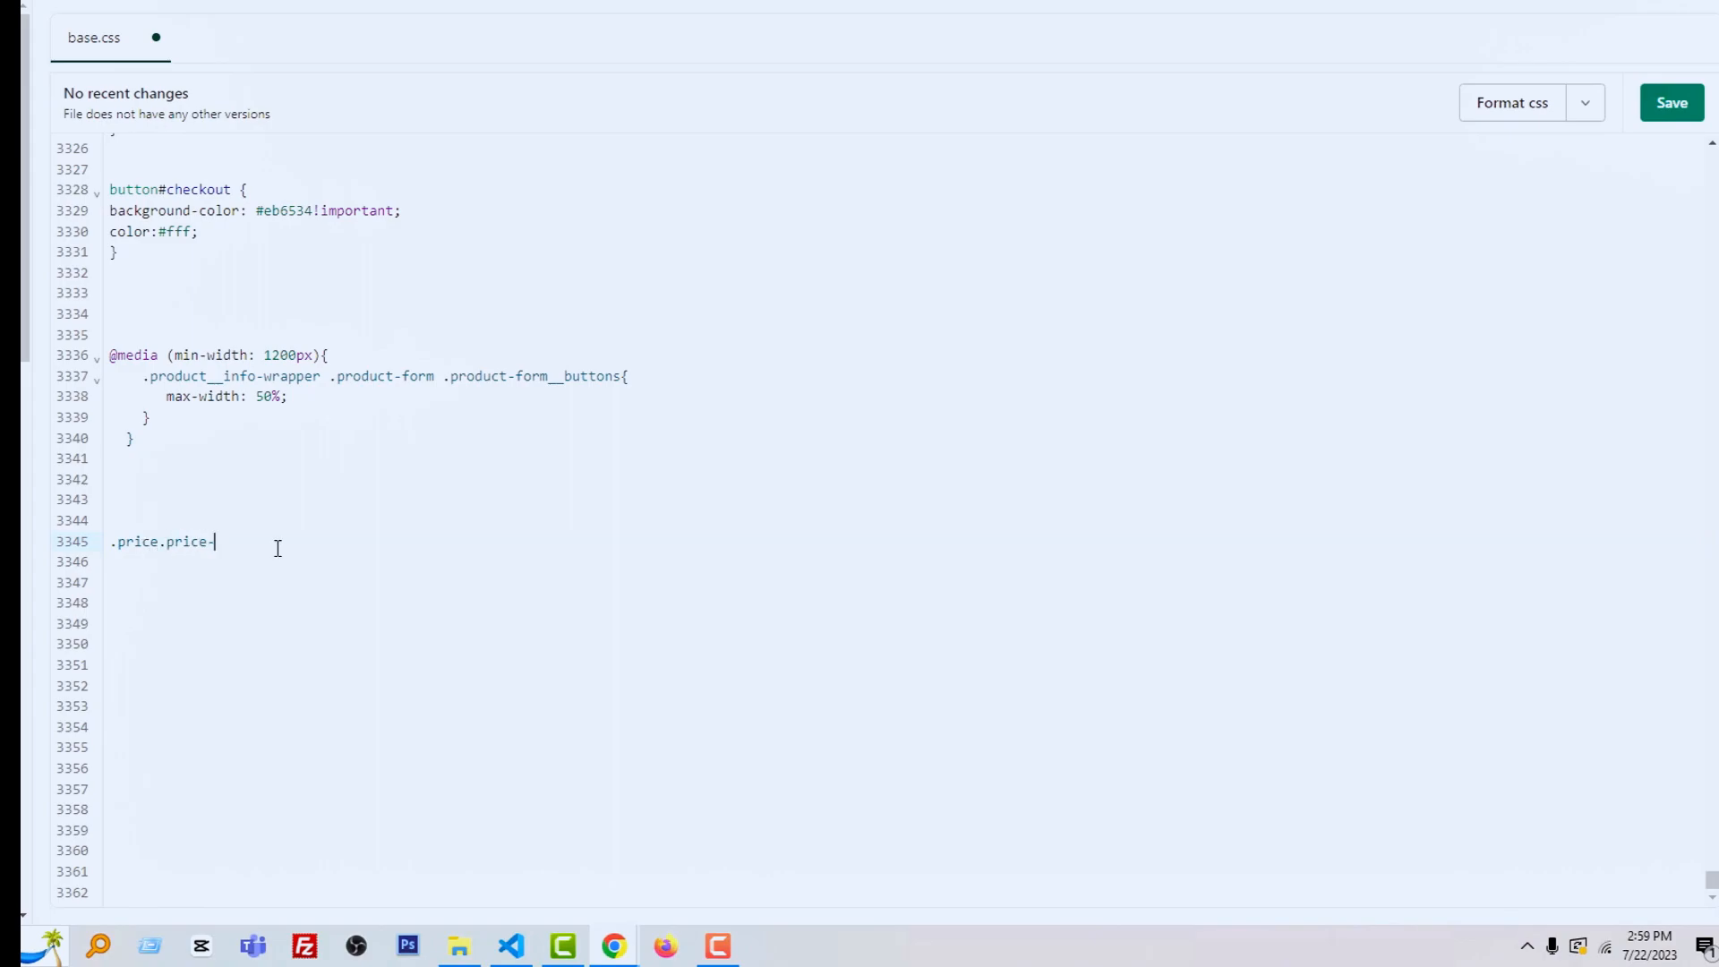
text(-)
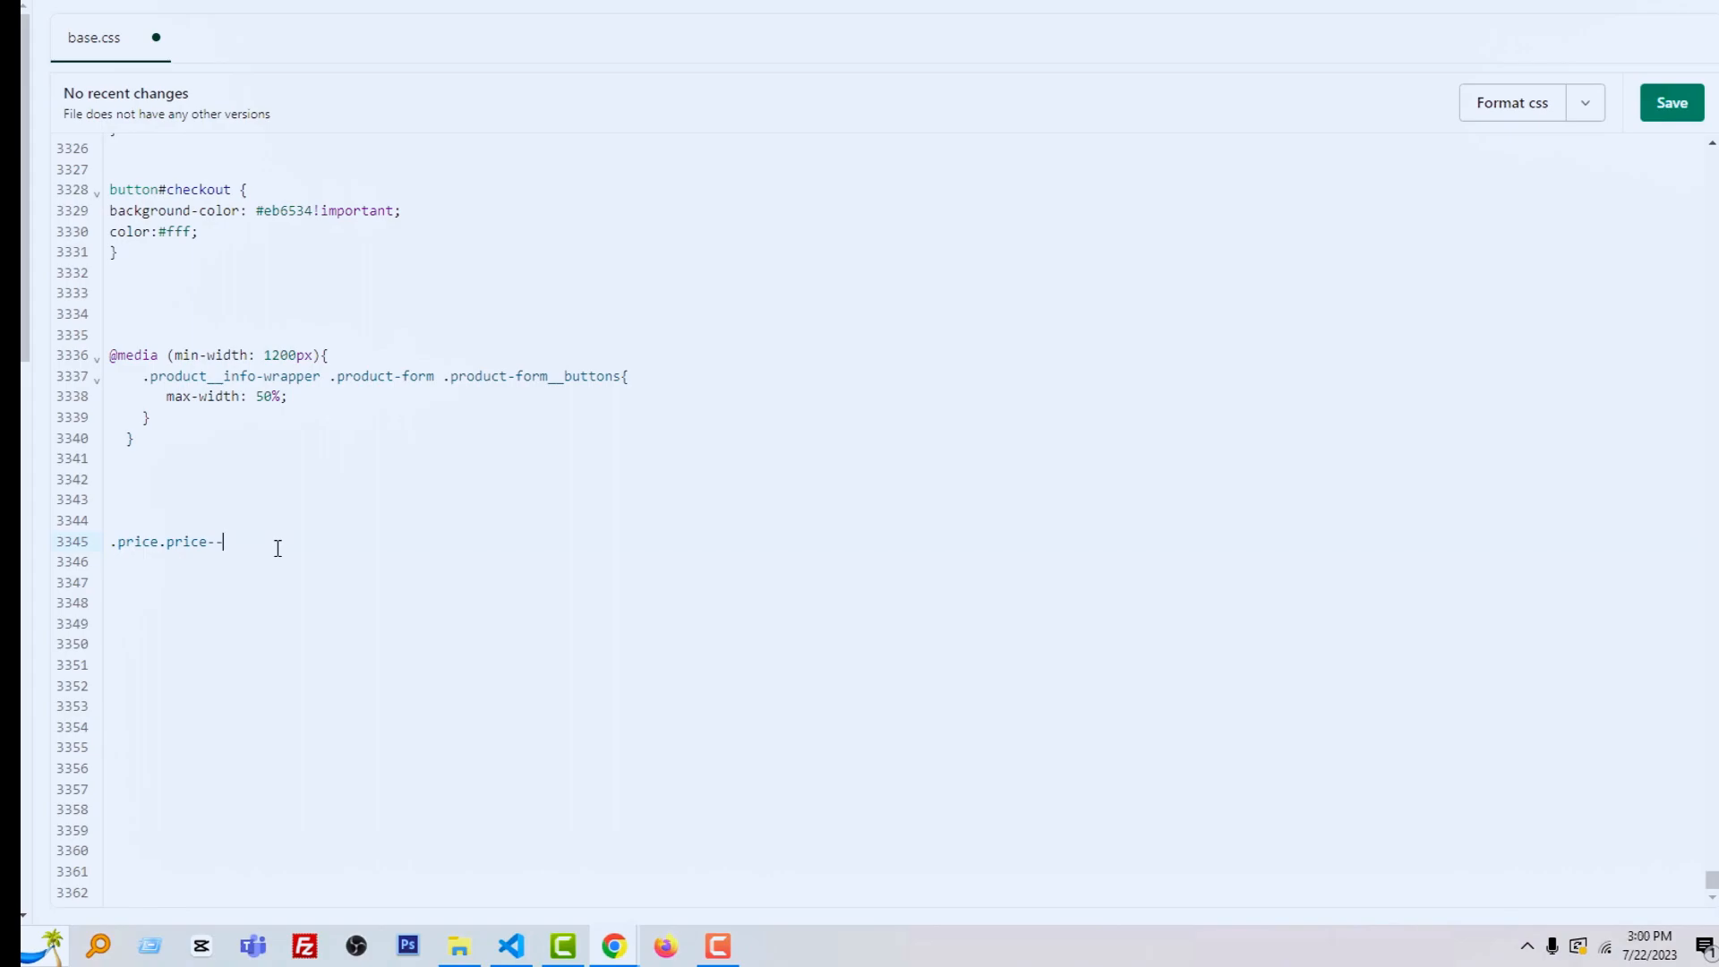
text(sold)
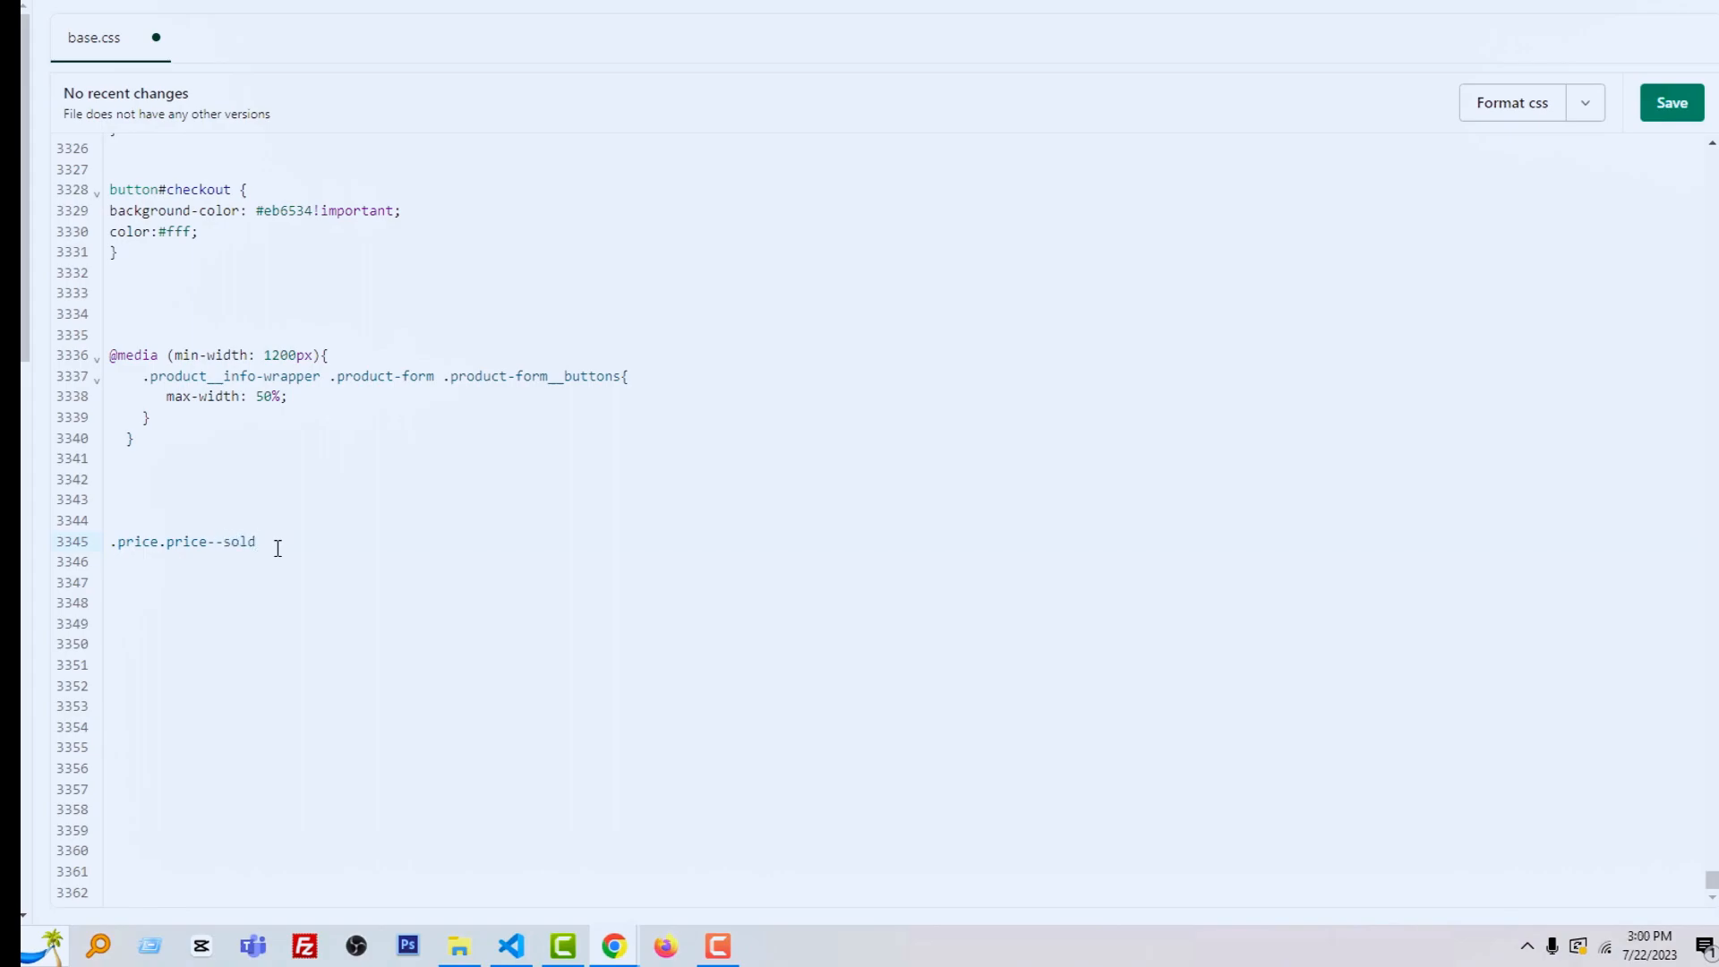
text(-out)
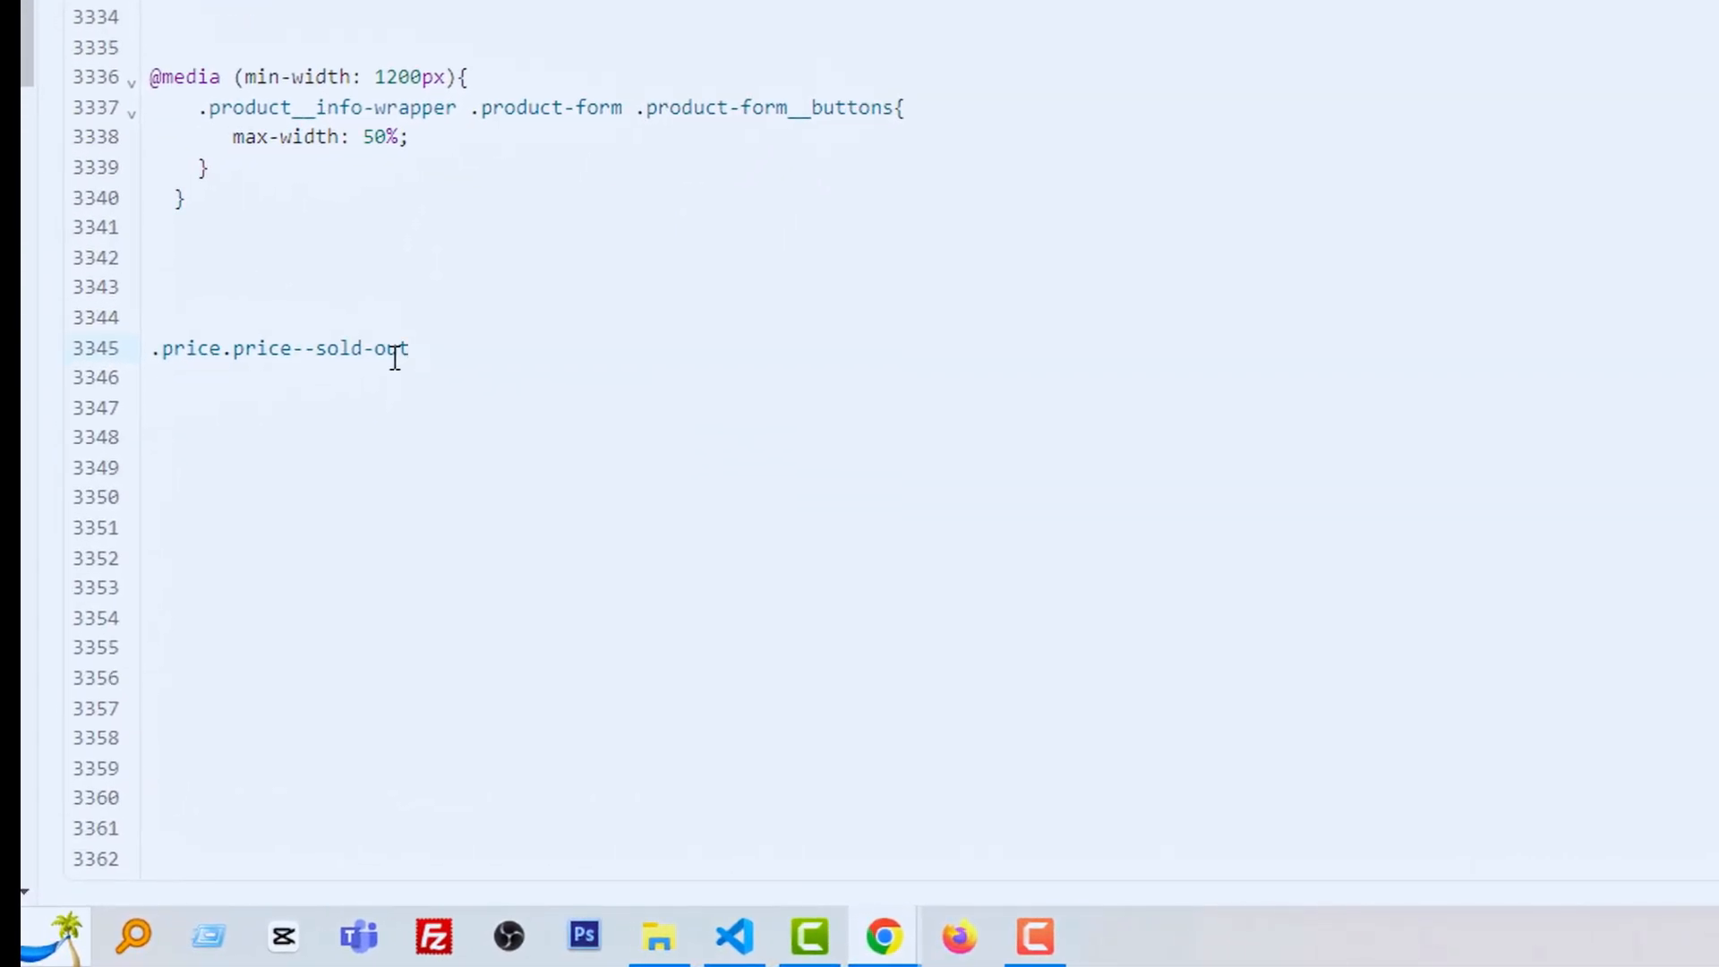
text({)
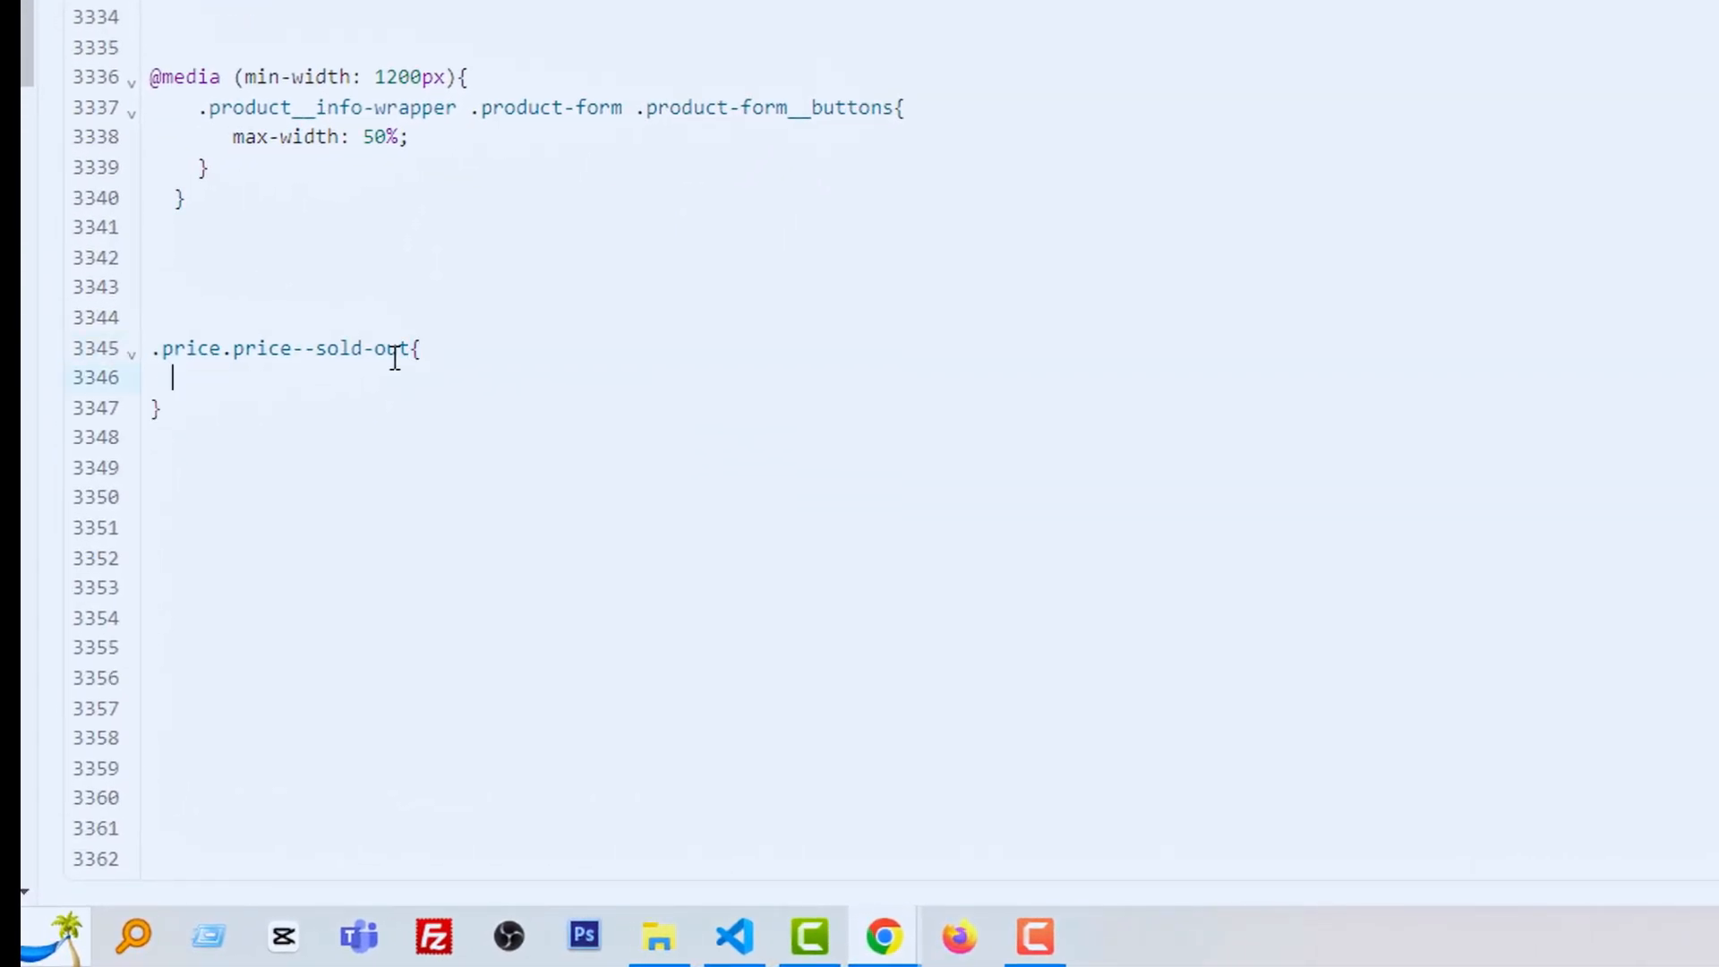
key(Enter)
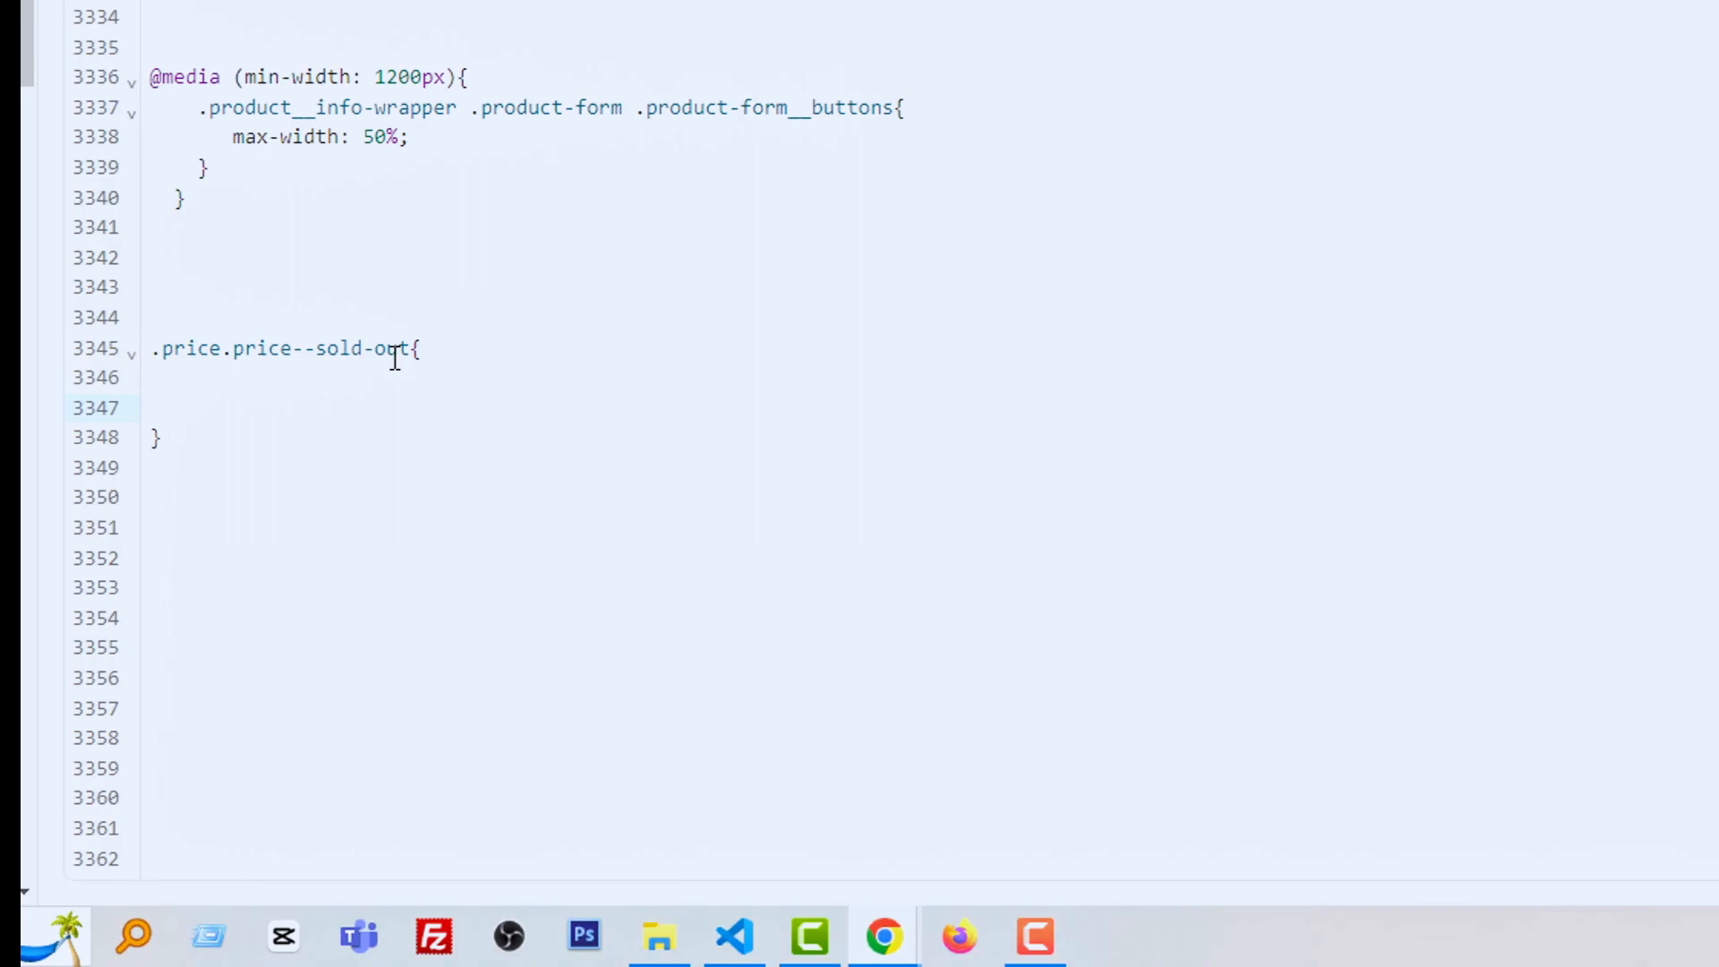
text(display)
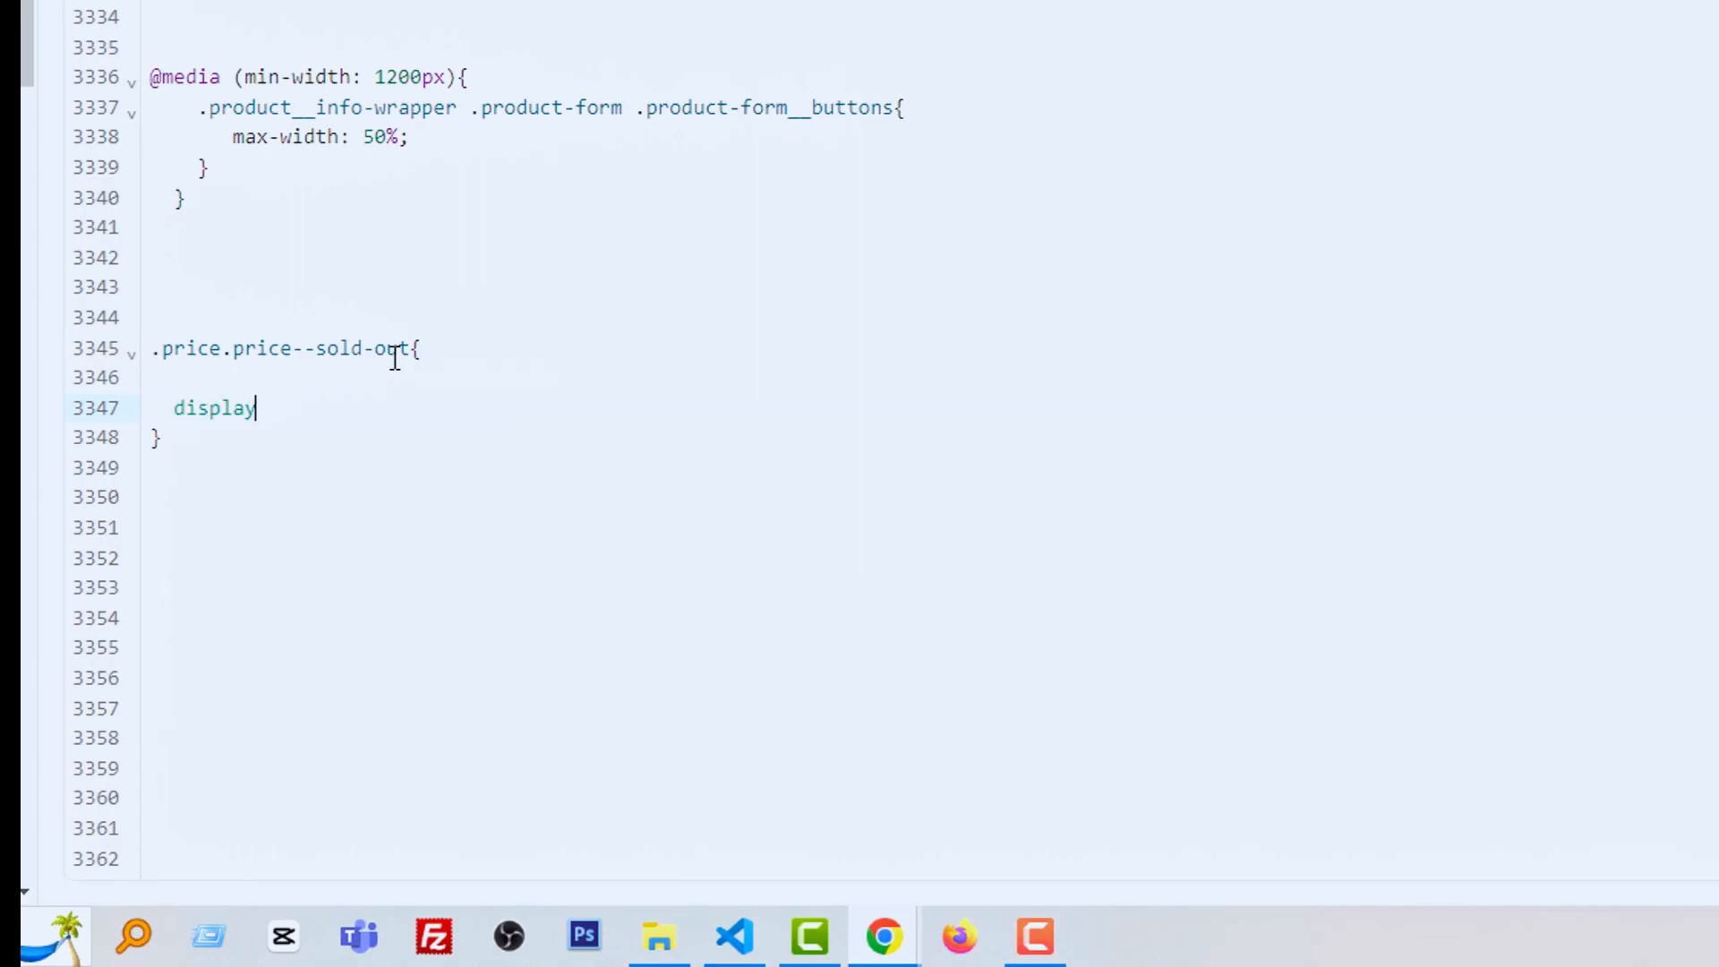
text(:none;)
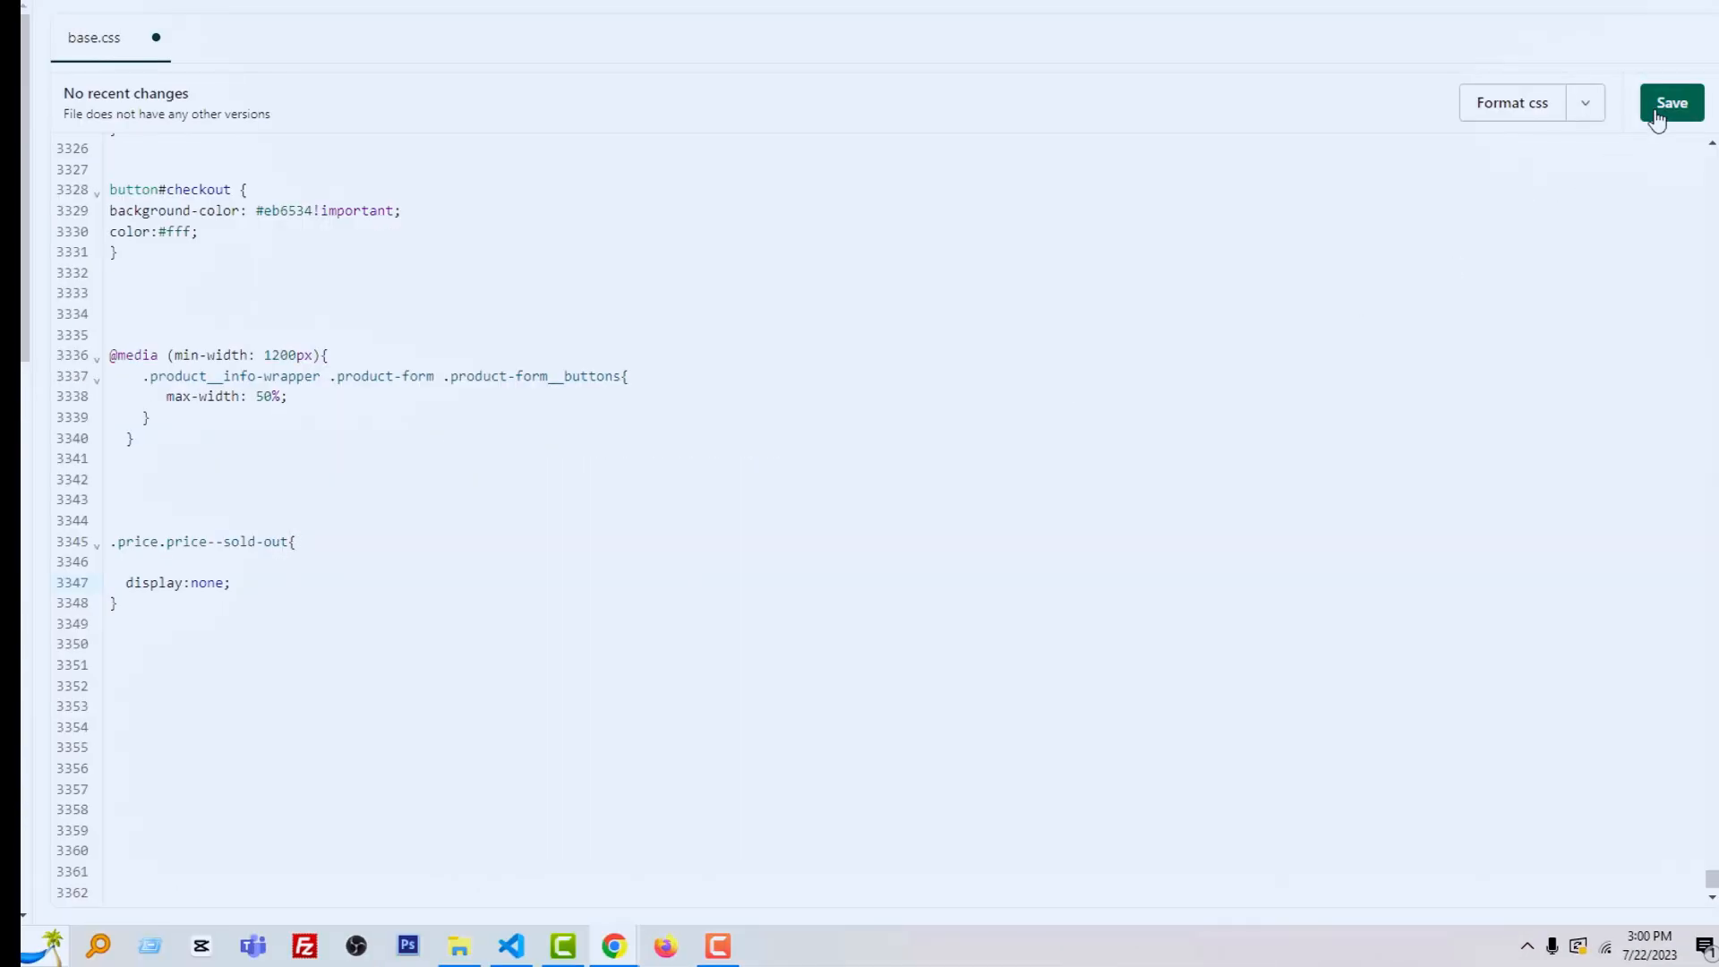
Step: Save base.css and switch to the live FaizaLook storefront tab
click(1671, 102)
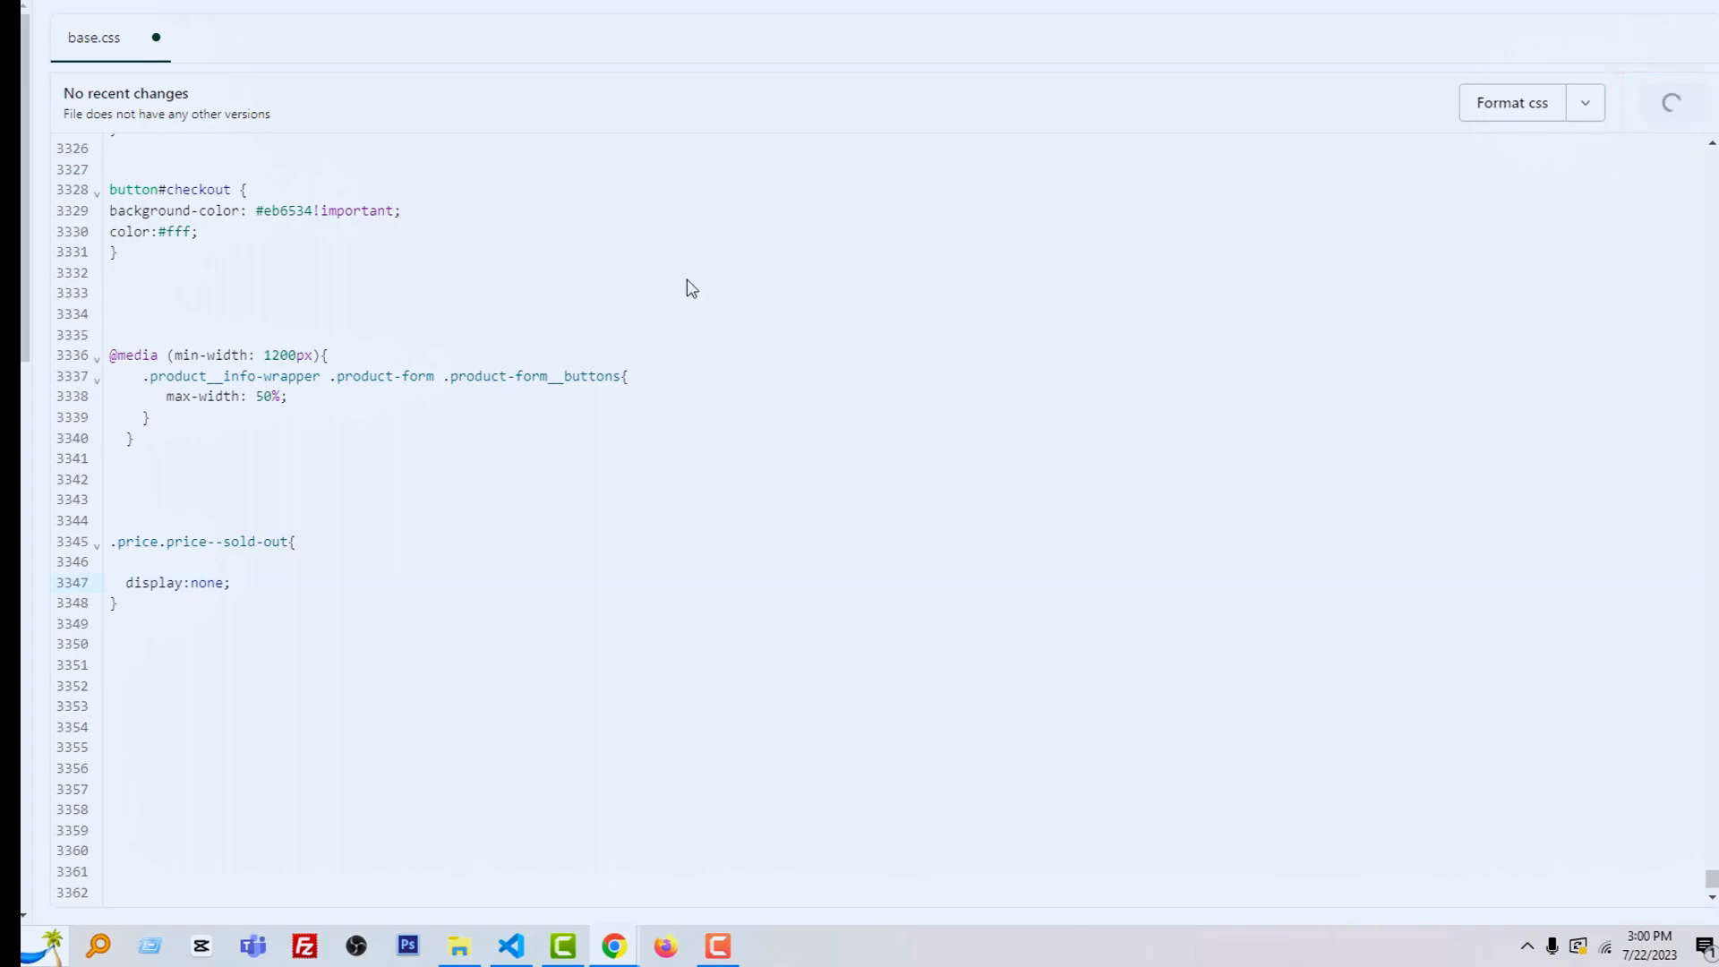
mouse_move(609, 231)
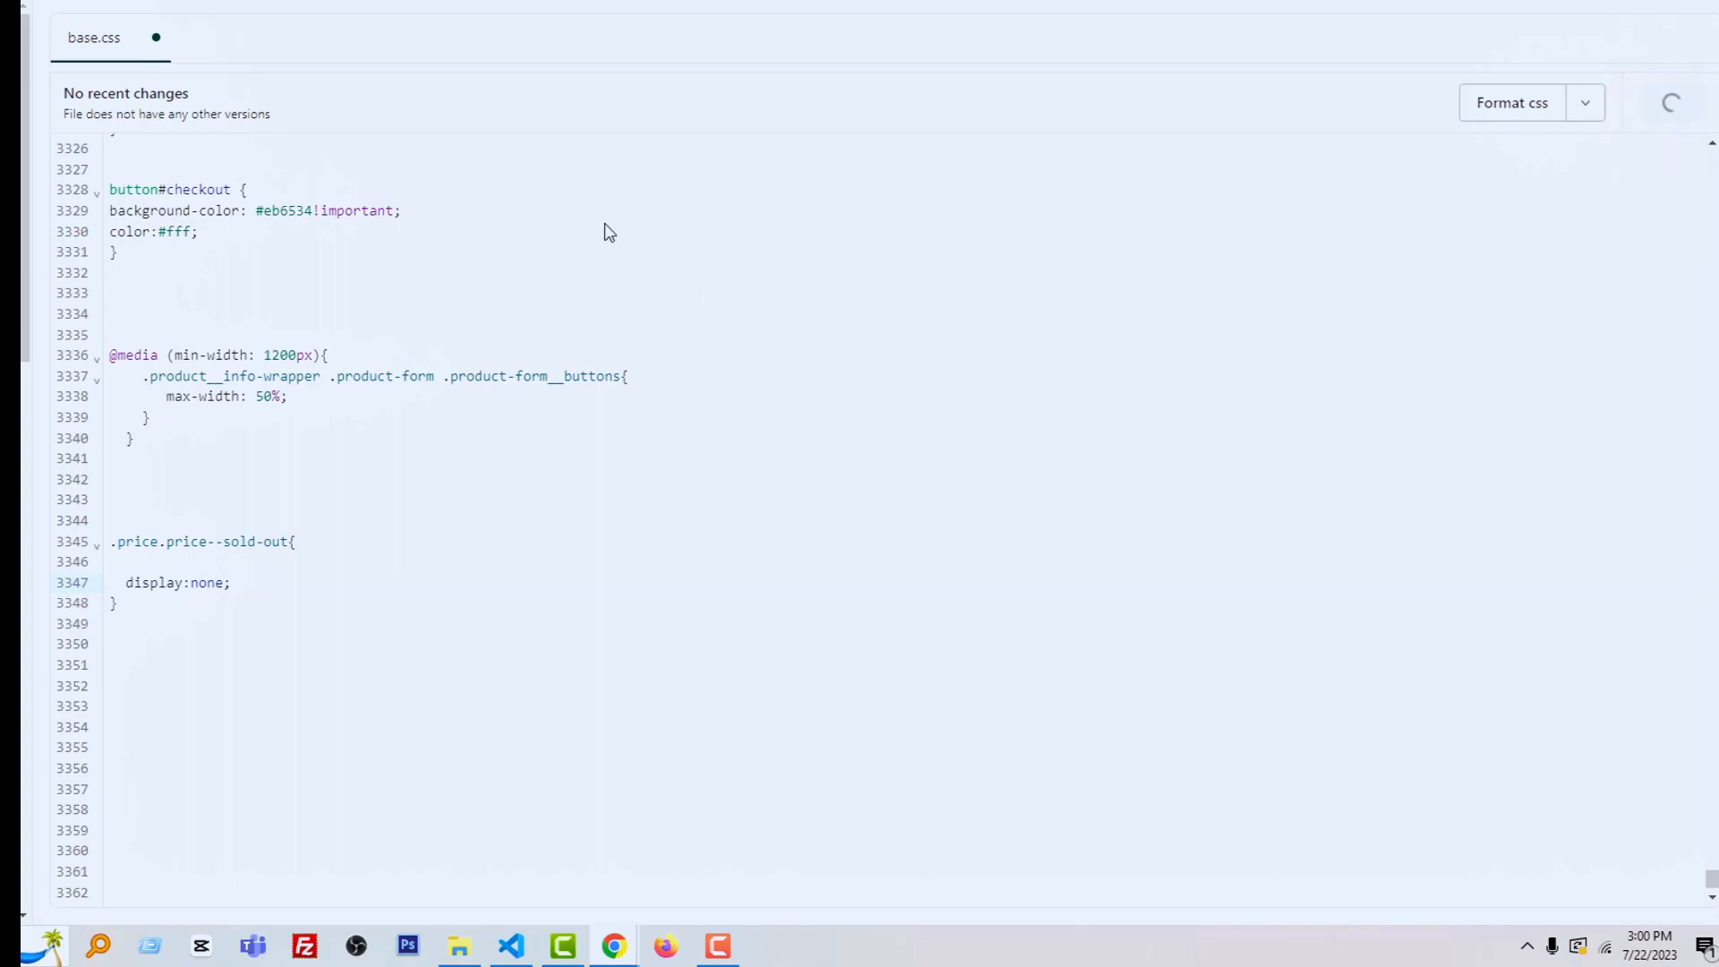
mouse_move(526, 438)
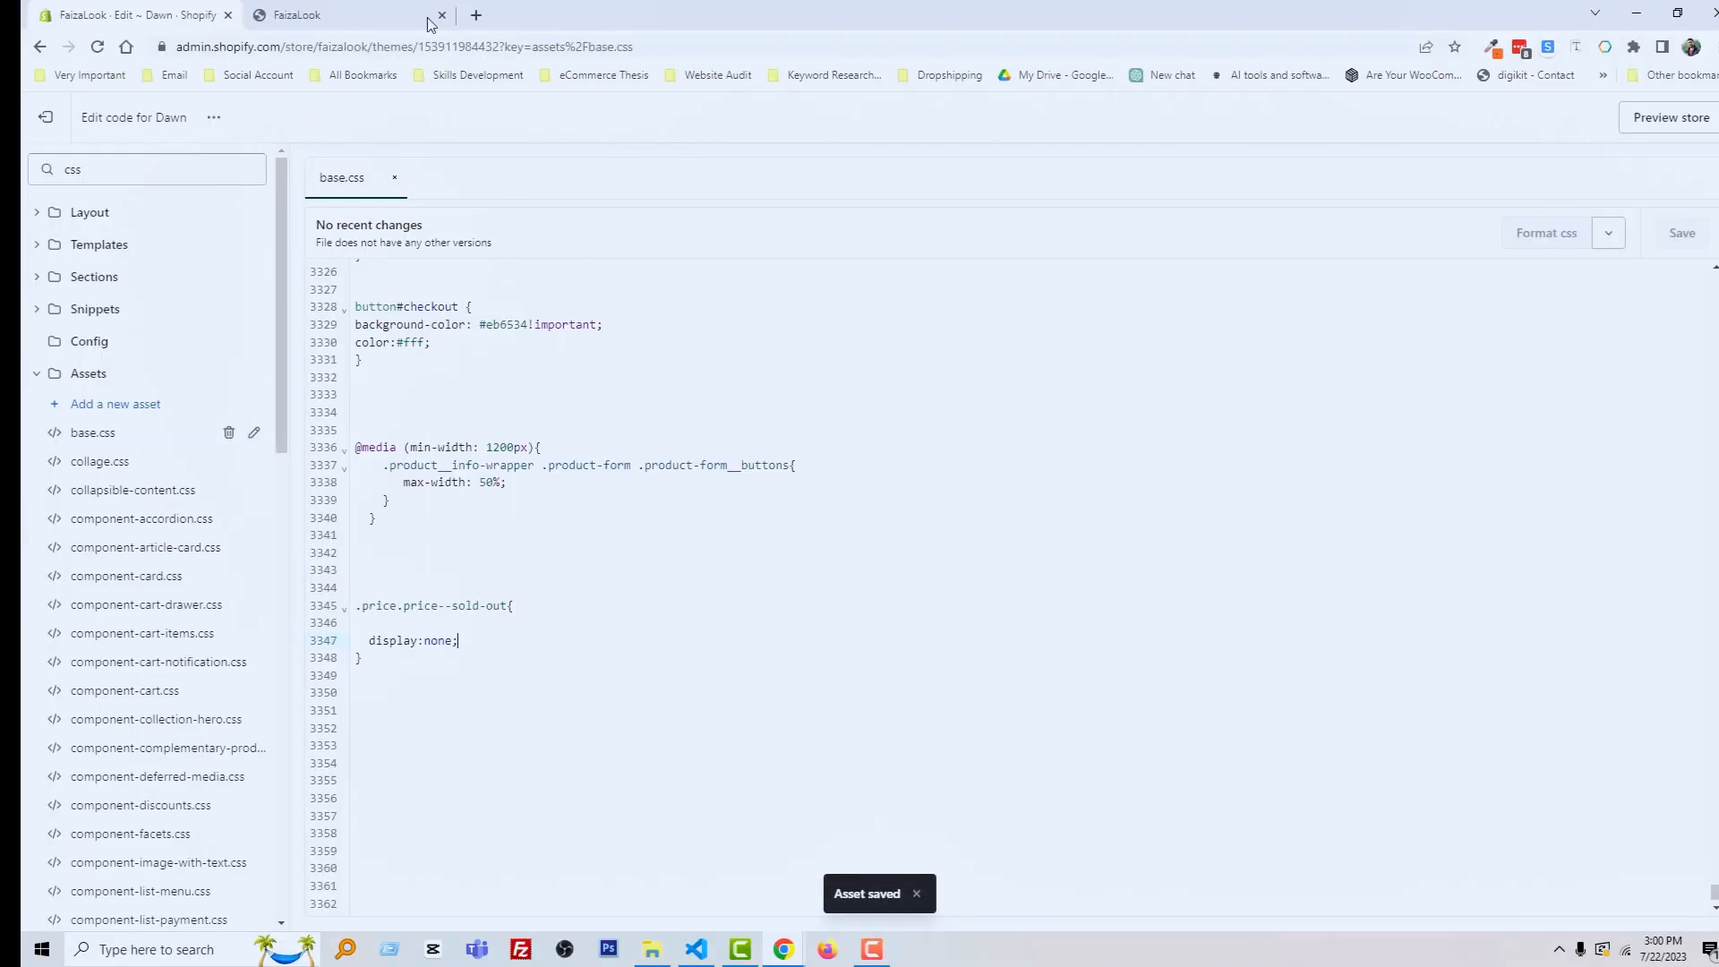
click(294, 14)
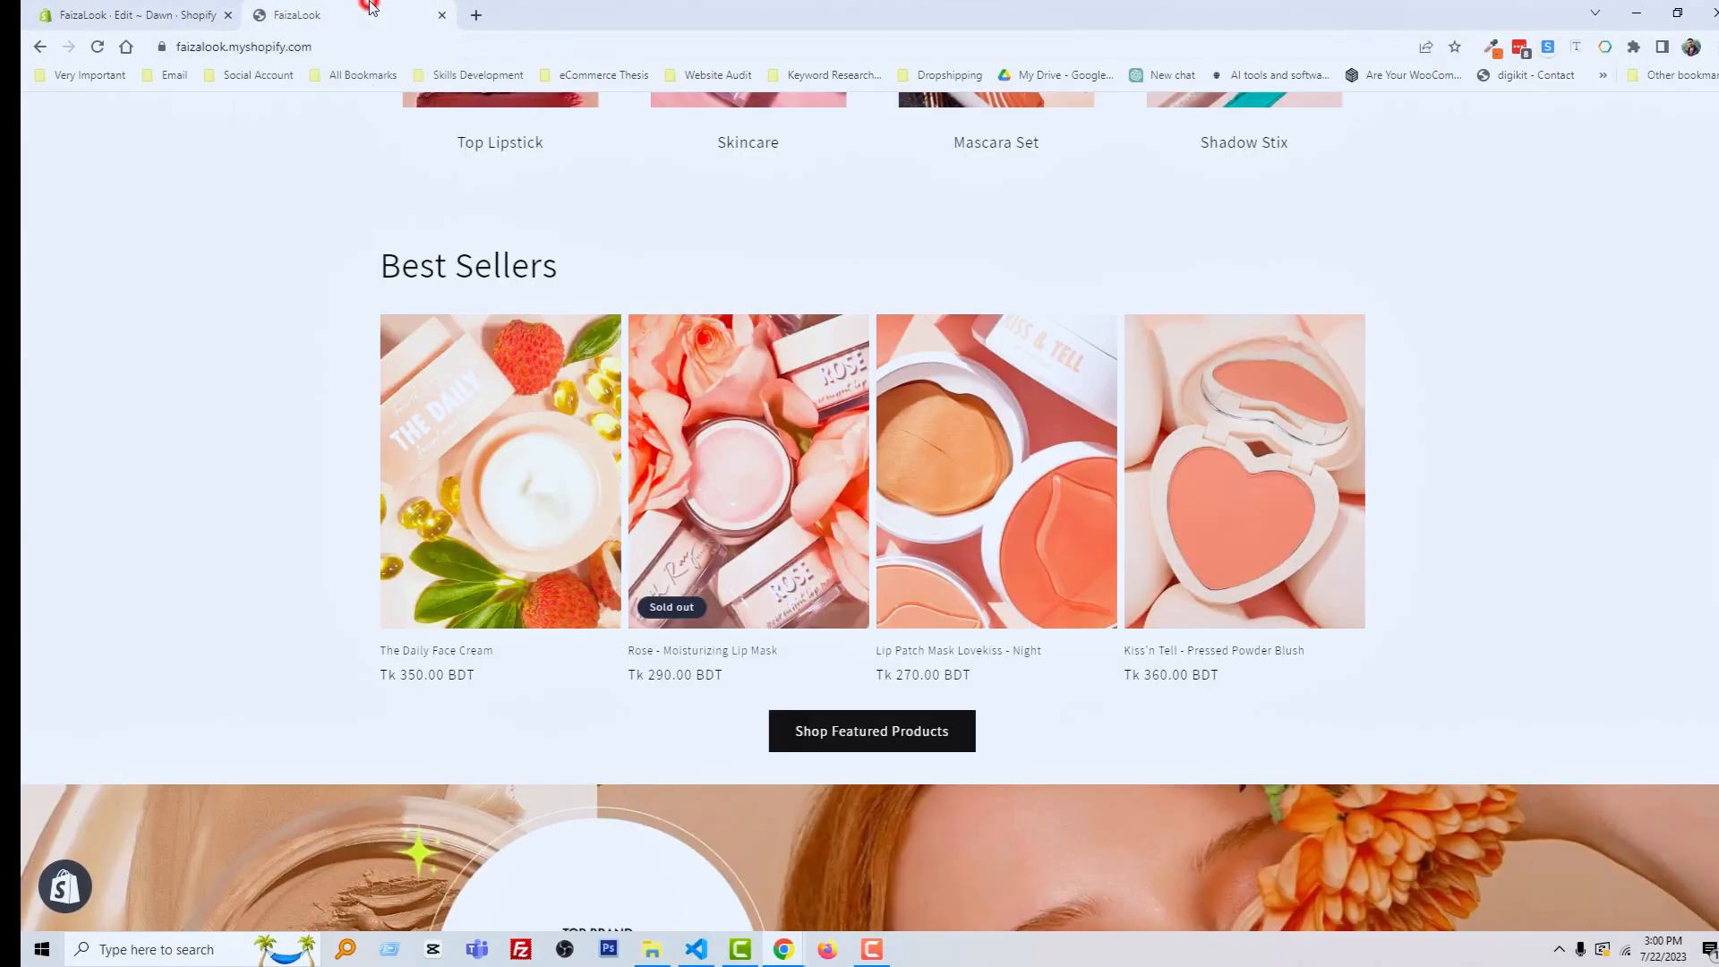